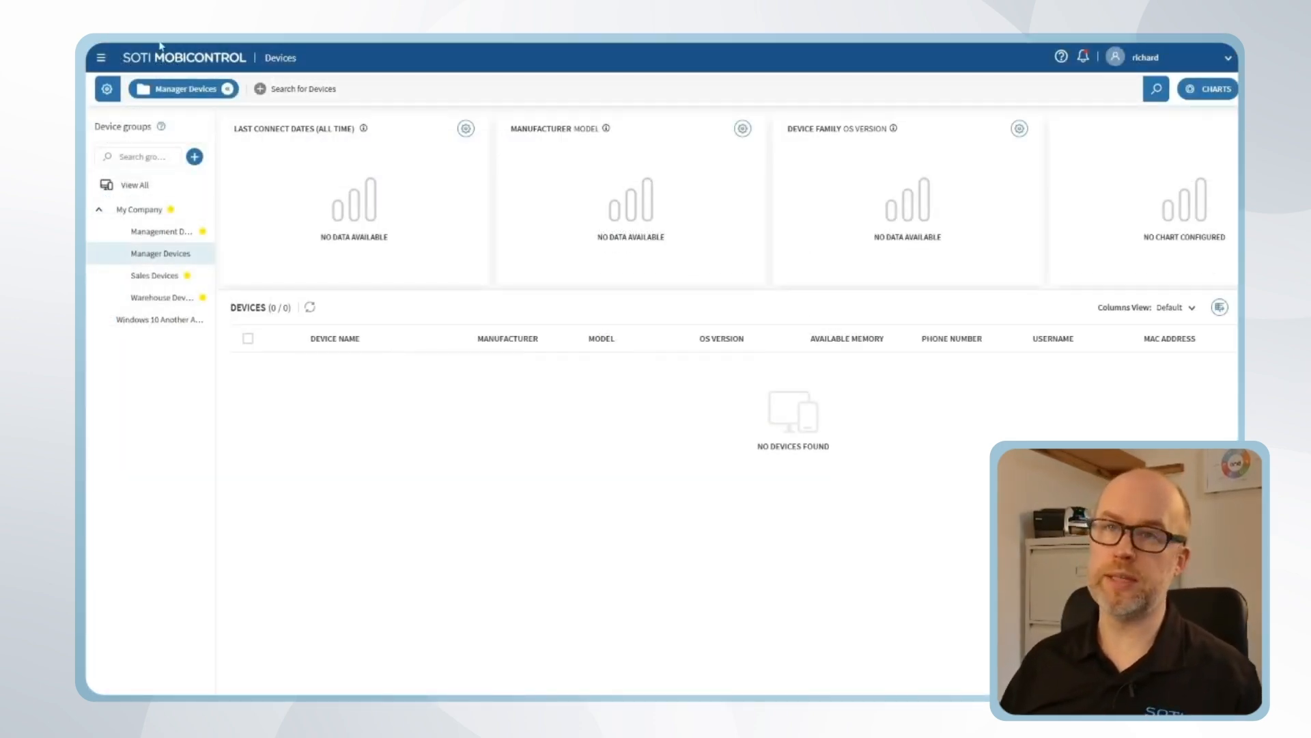
# - Add an Apple iOS / iPadOS enrollment policy under Policies > Enrollment named 'Employee Devices'
pyautogui.click(101, 57)
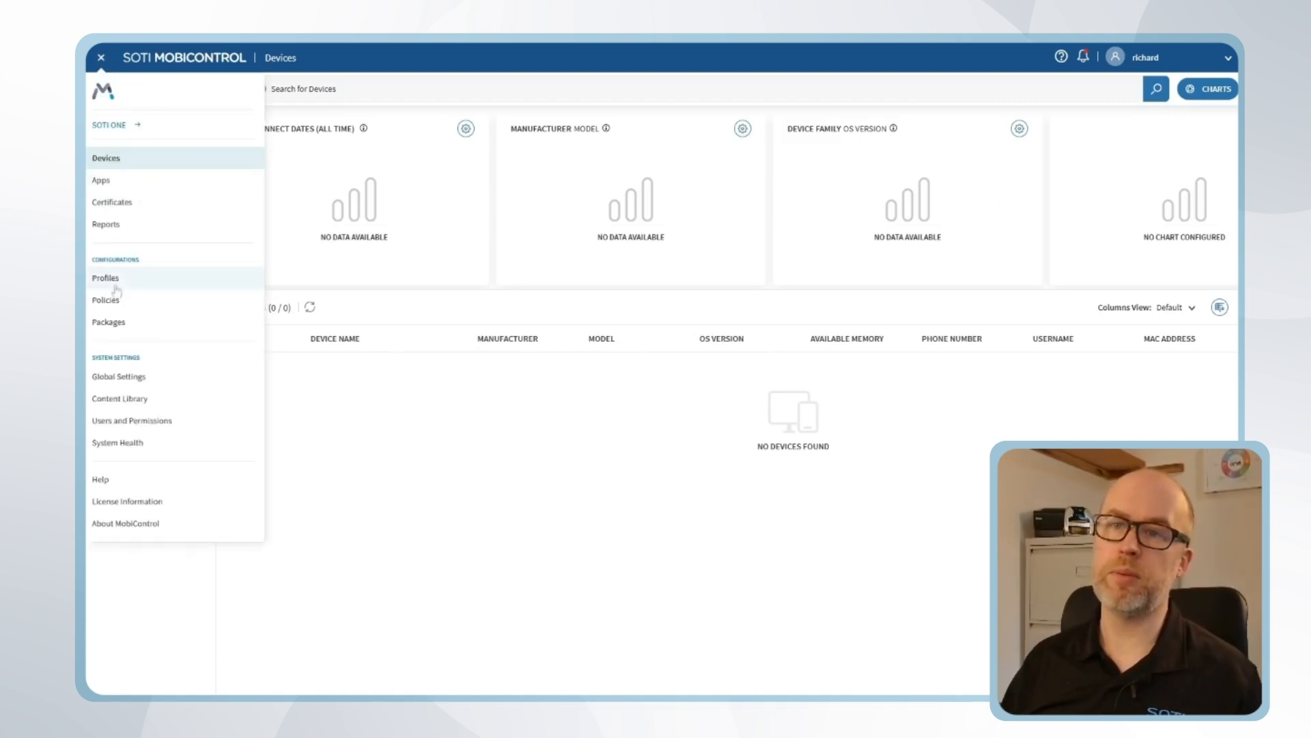
pyautogui.click(105, 278)
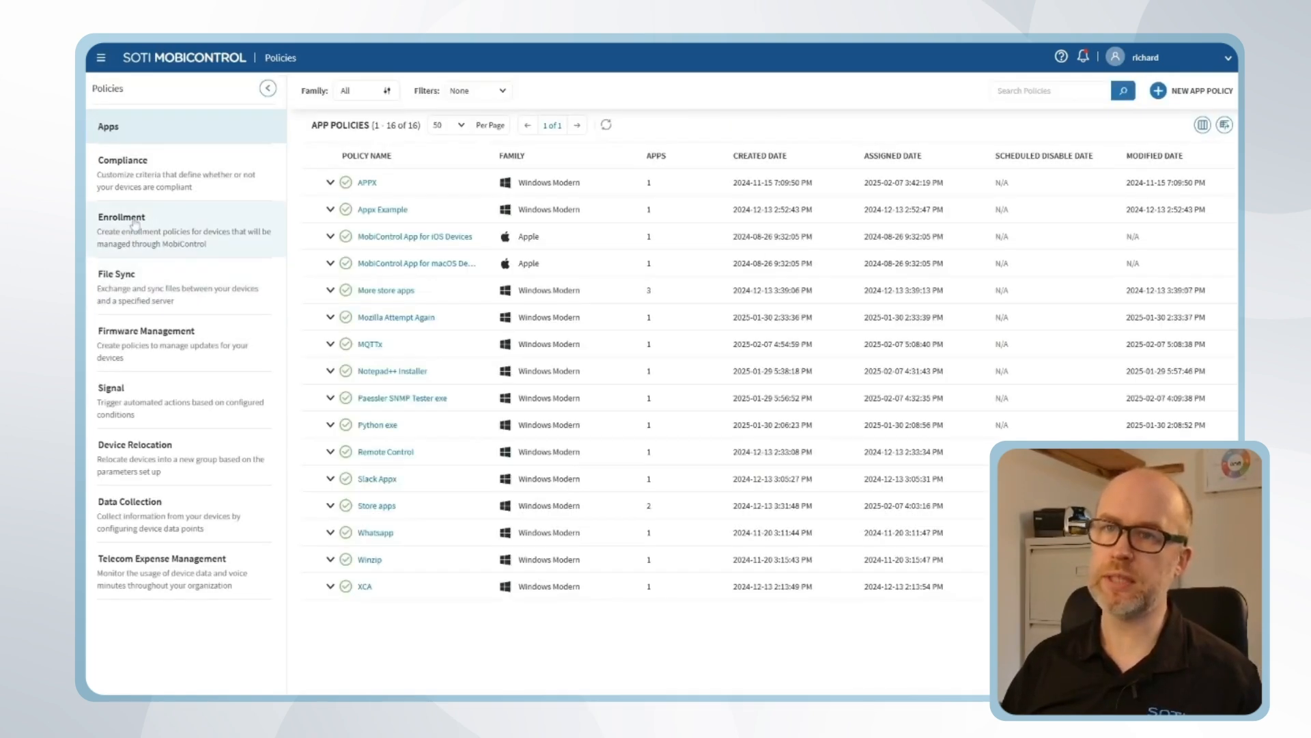
pyautogui.click(121, 217)
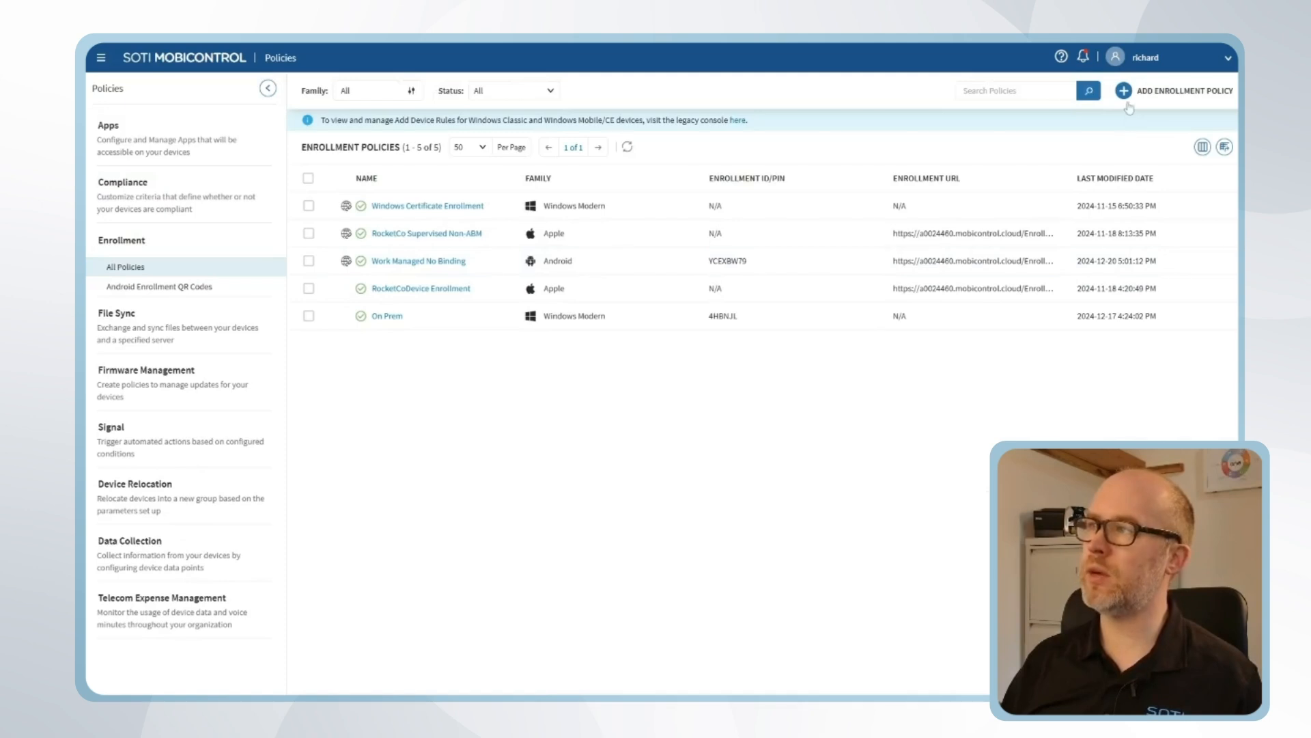
pyautogui.click(1125, 90)
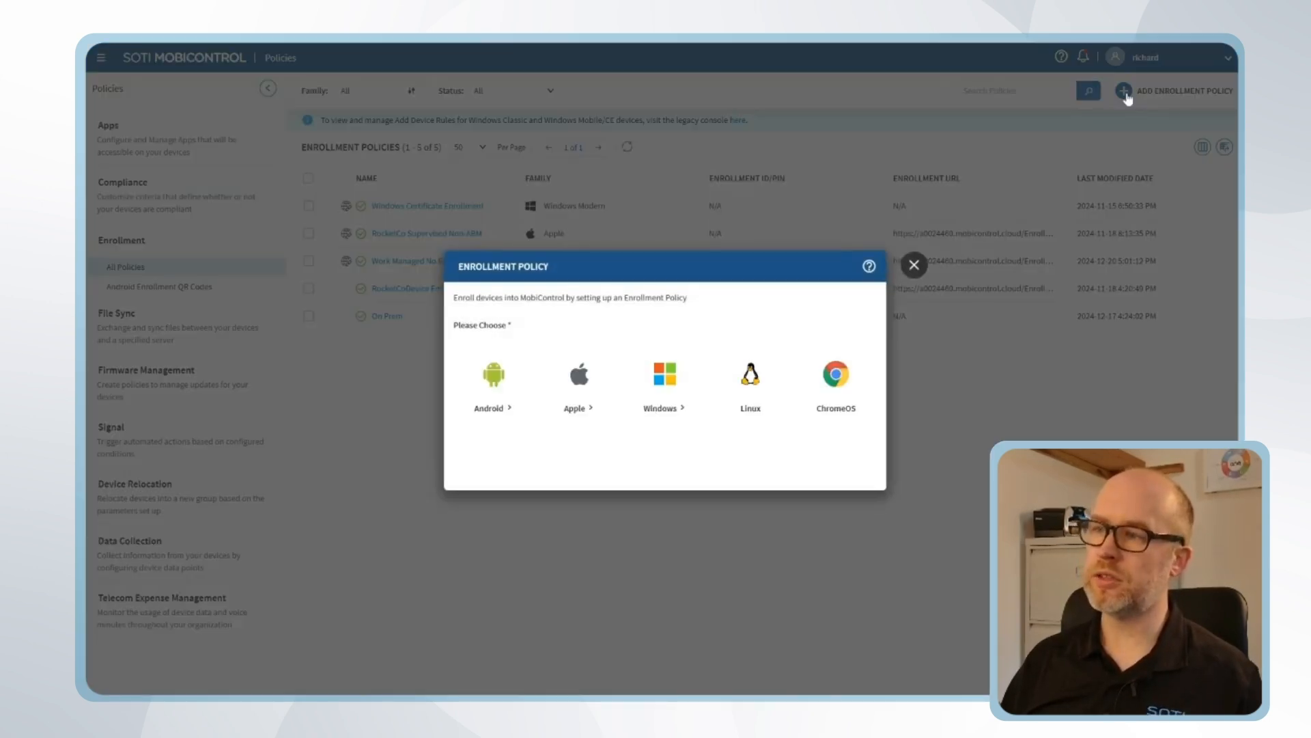
pyautogui.click(577, 384)
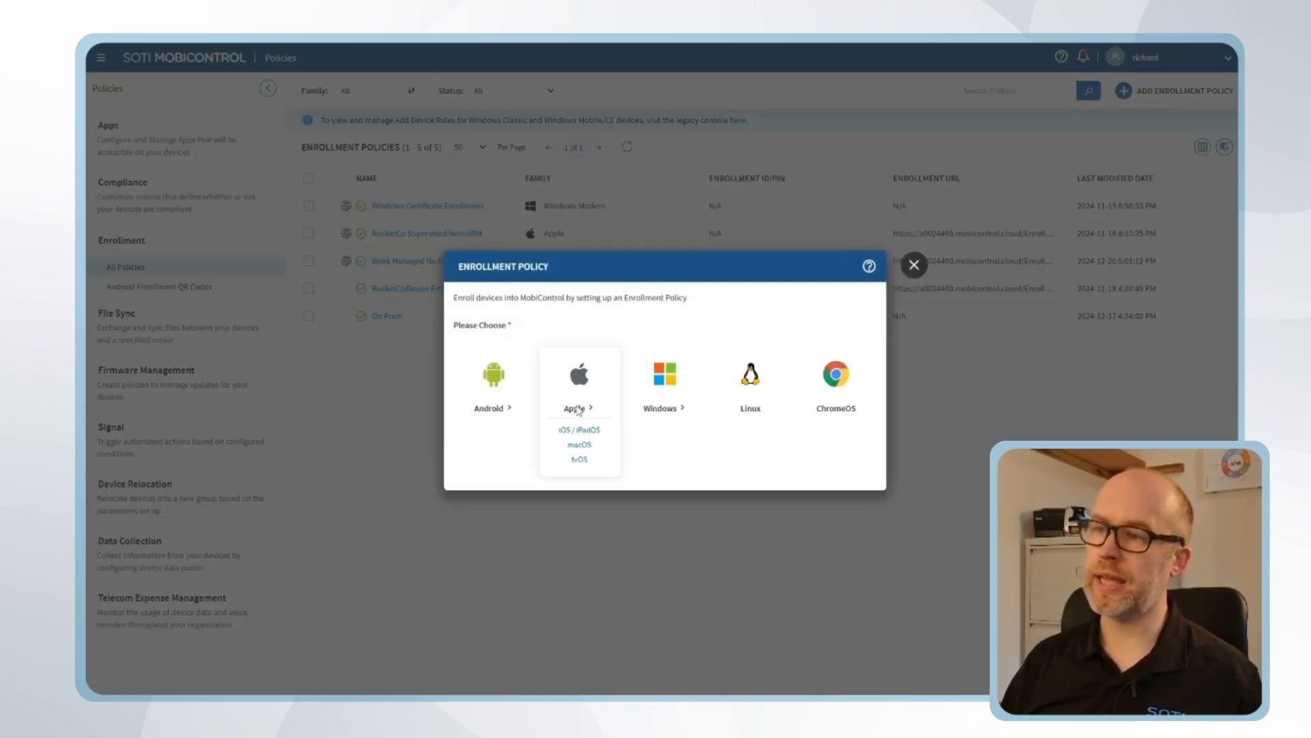
pyautogui.click(578, 429)
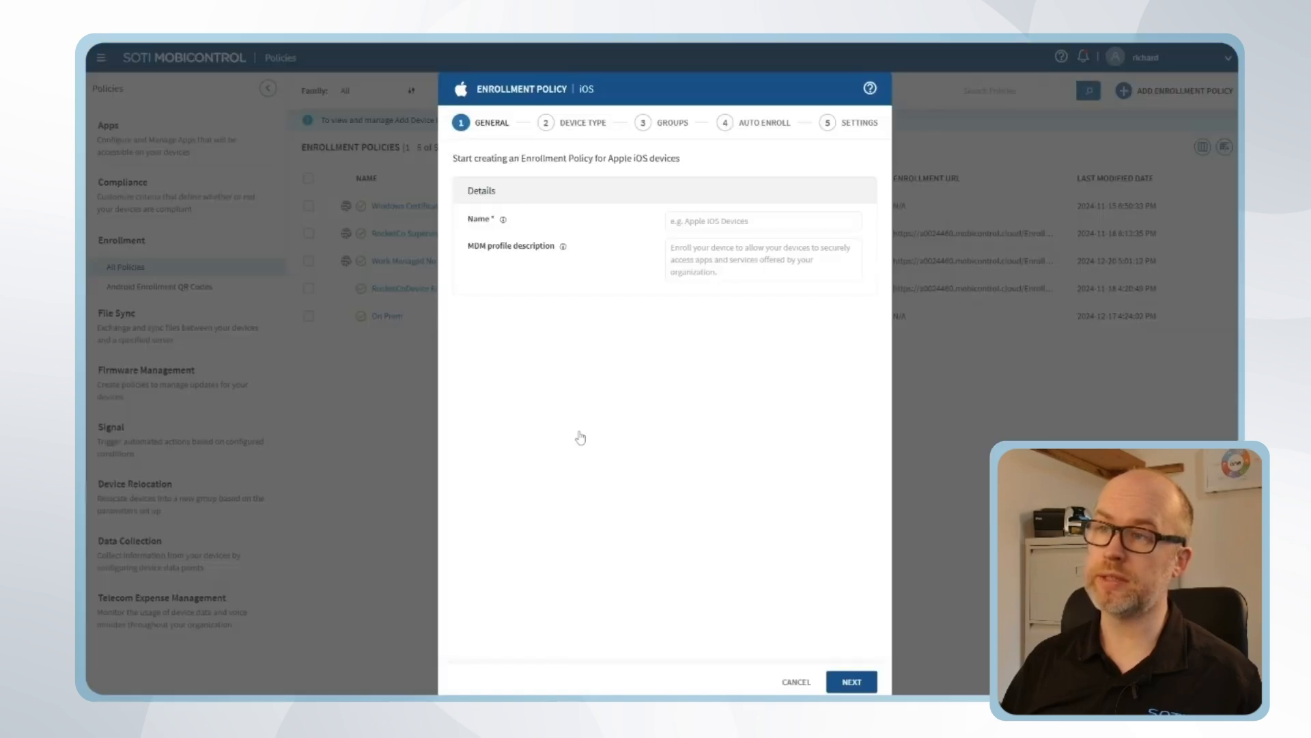
pyautogui.write('Employee Devices')
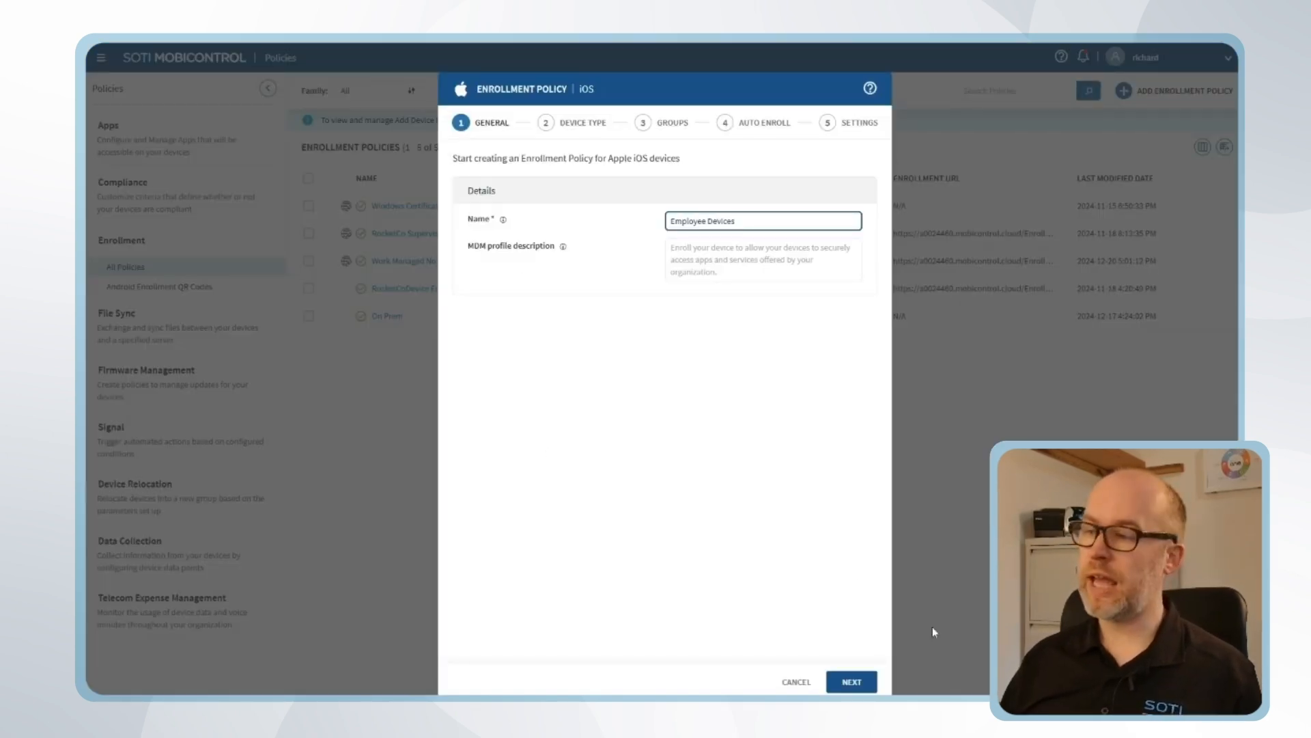
# - Set User enrollment restricted to local managed Apple IDs, and add one Apple ID
pyautogui.click(851, 681)
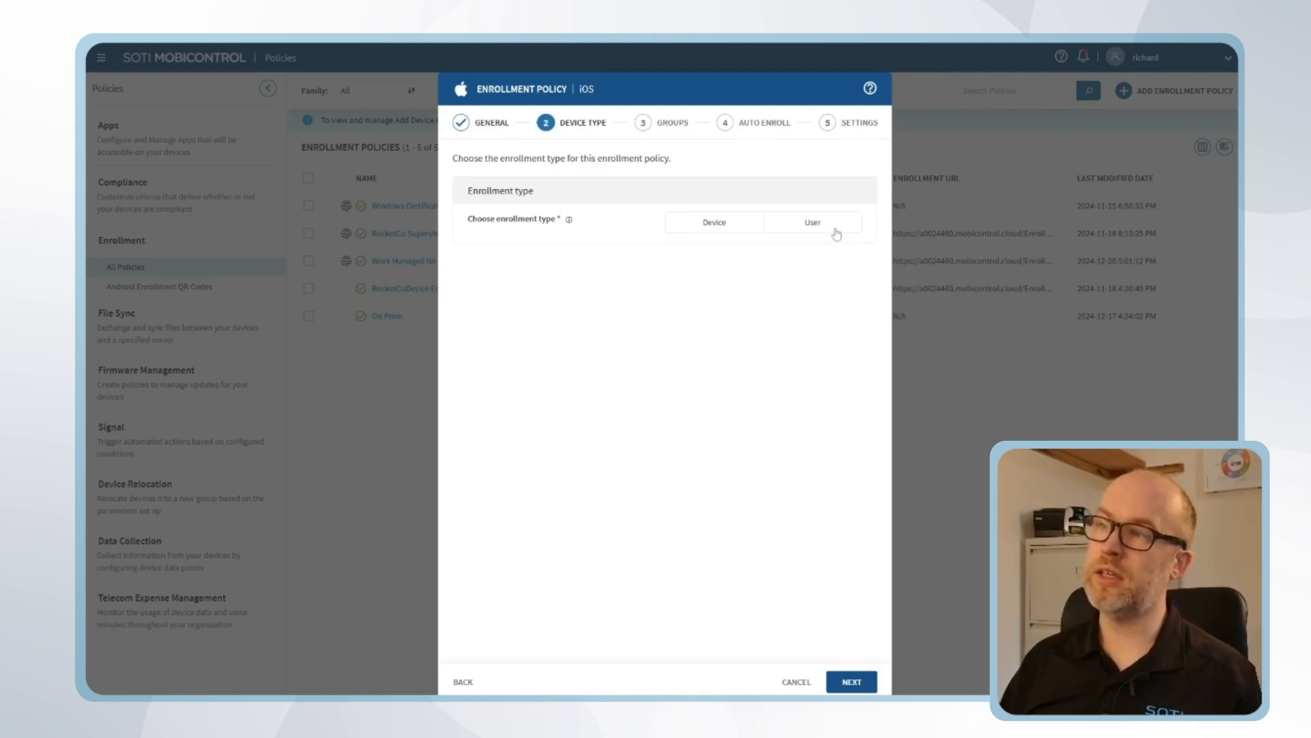
pyautogui.click(811, 221)
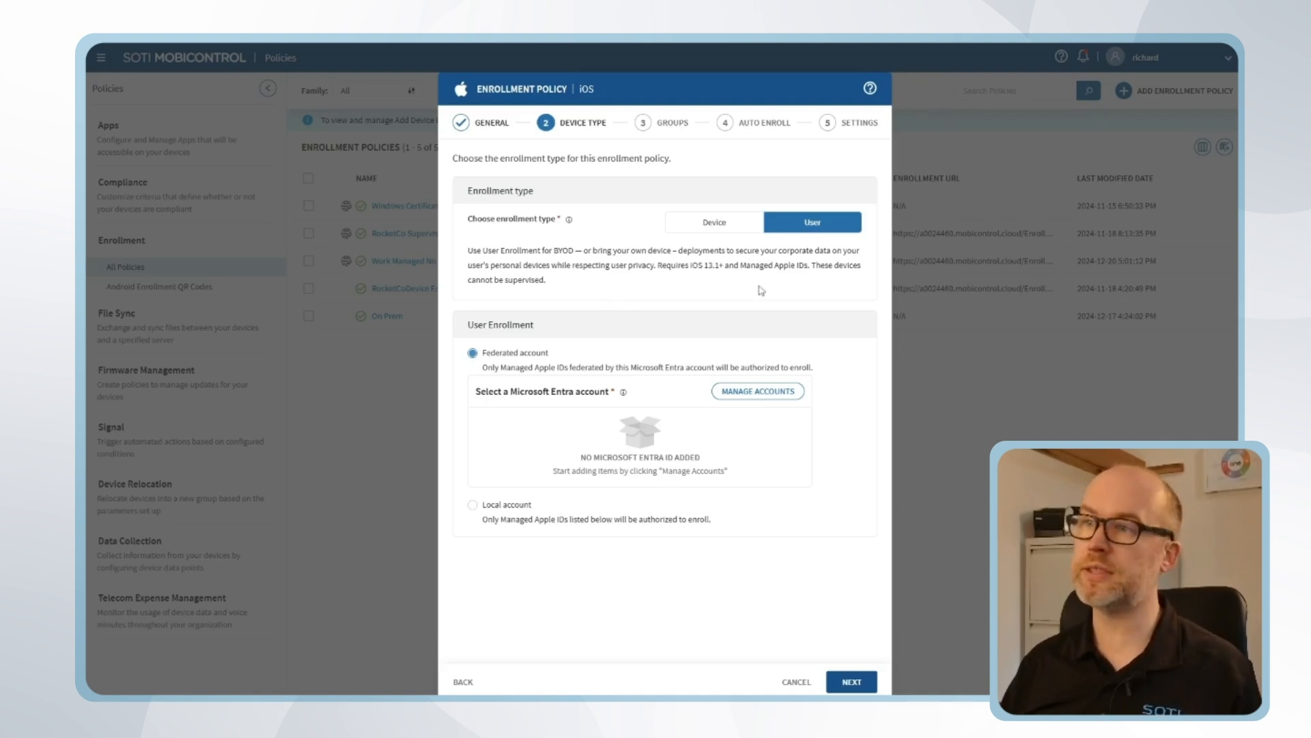
pyautogui.moveTo(751, 293)
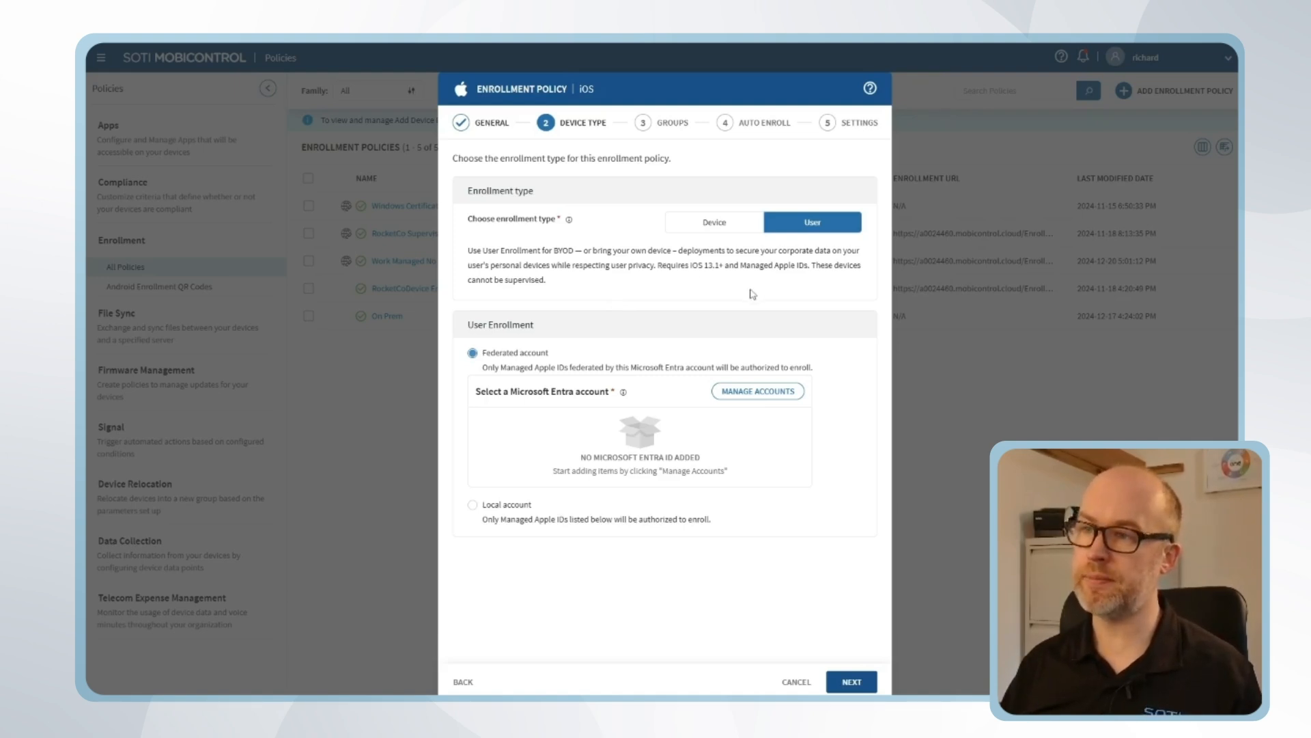
pyautogui.moveTo(492, 336)
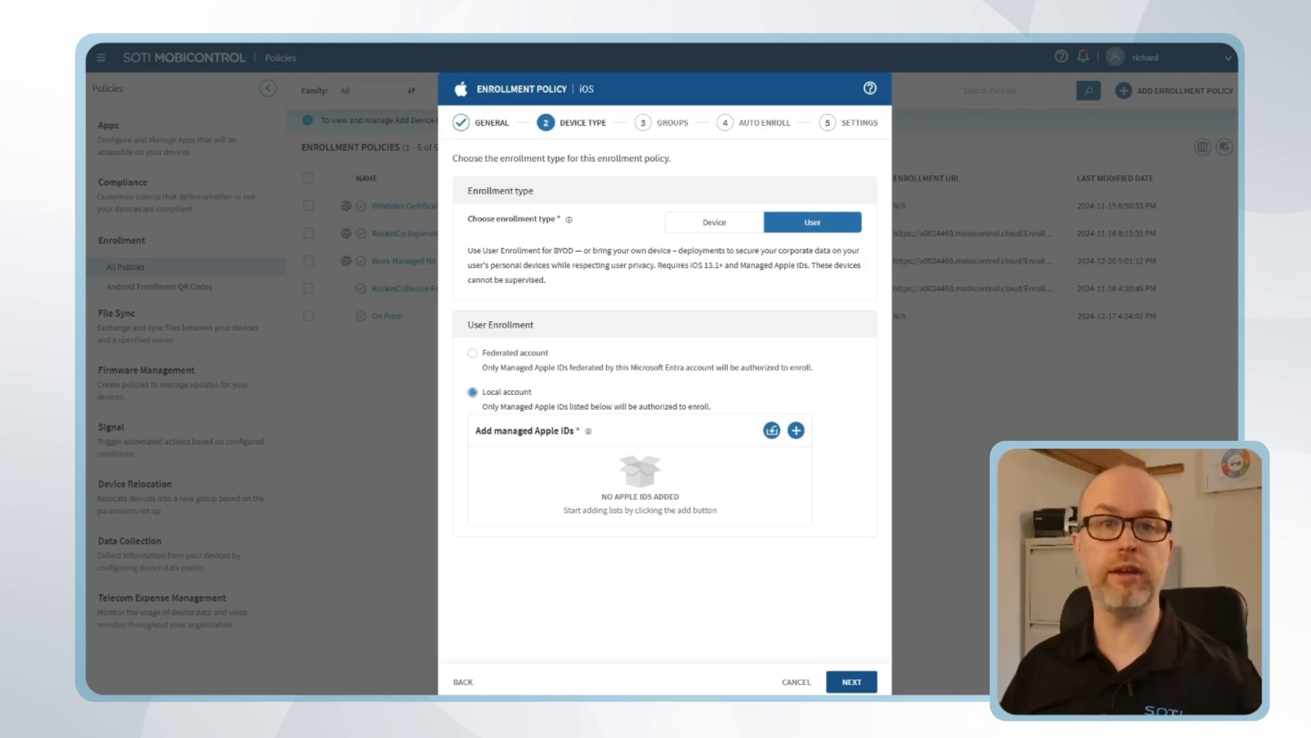
pyautogui.click(473, 353)
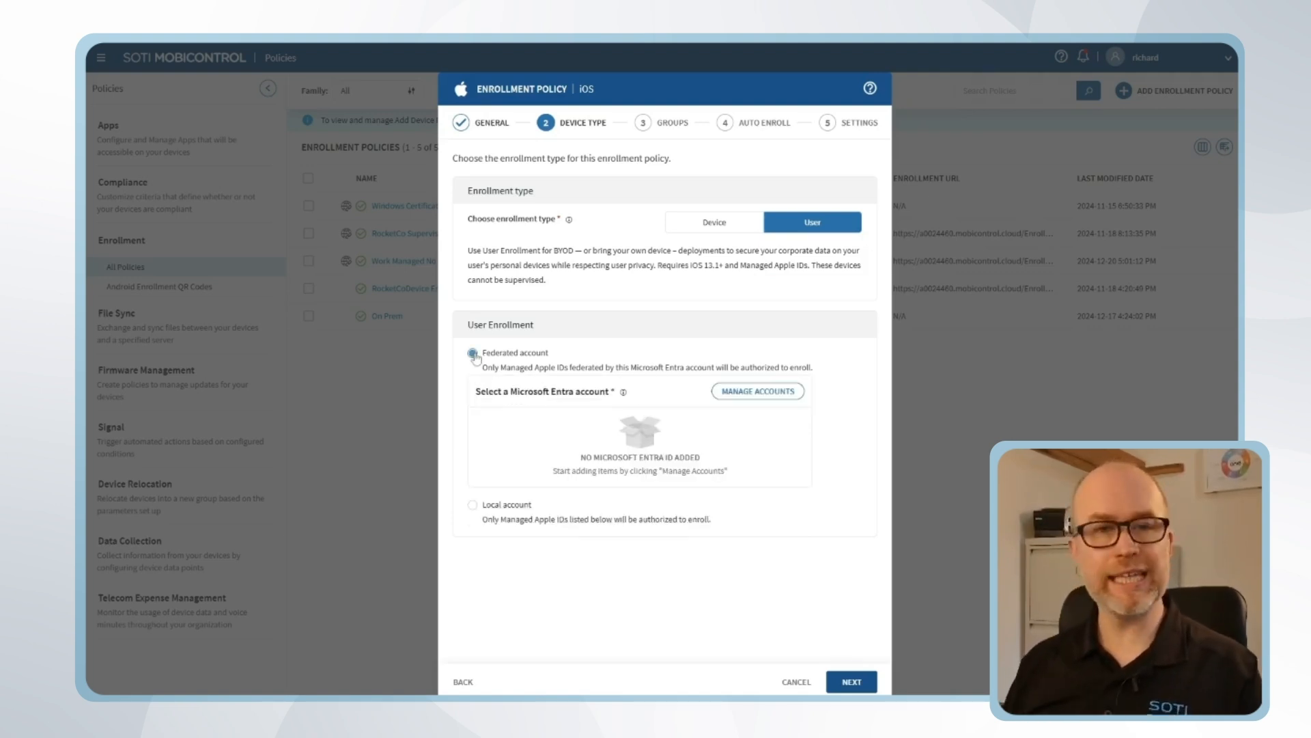
pyautogui.click(475, 352)
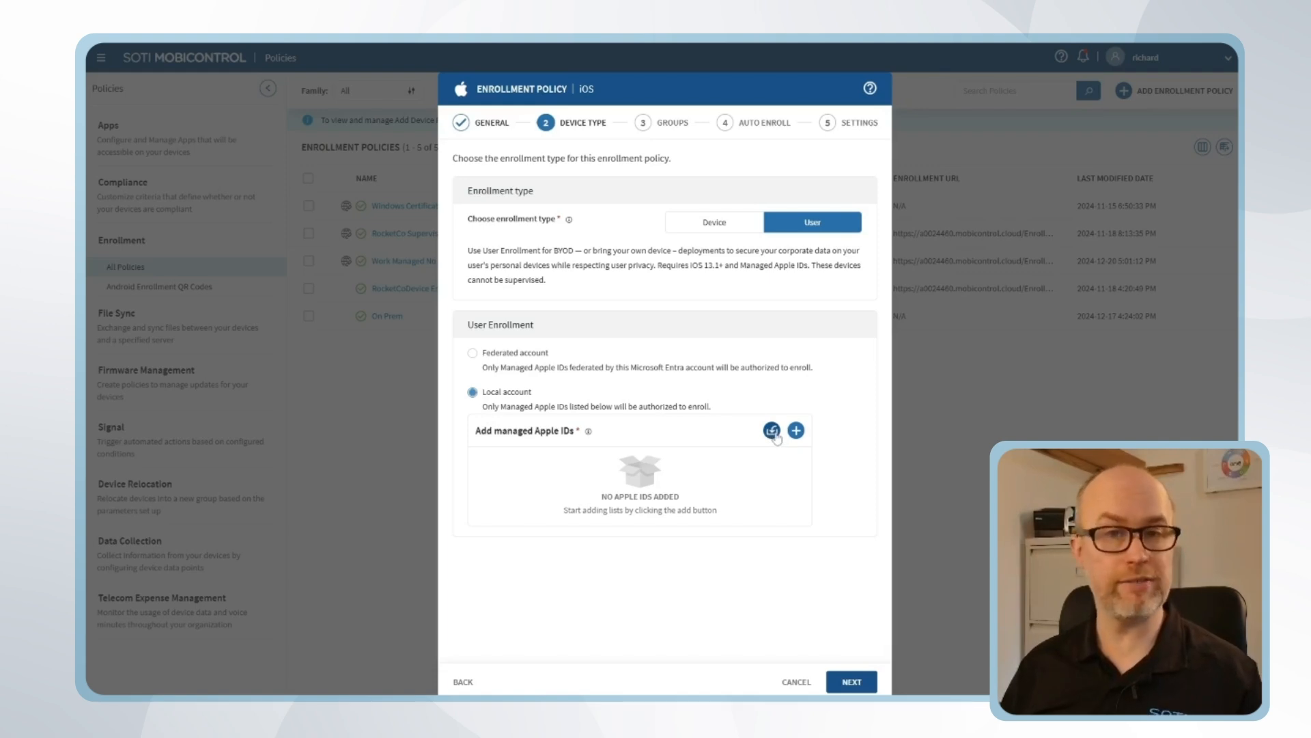
pyautogui.click(795, 429)
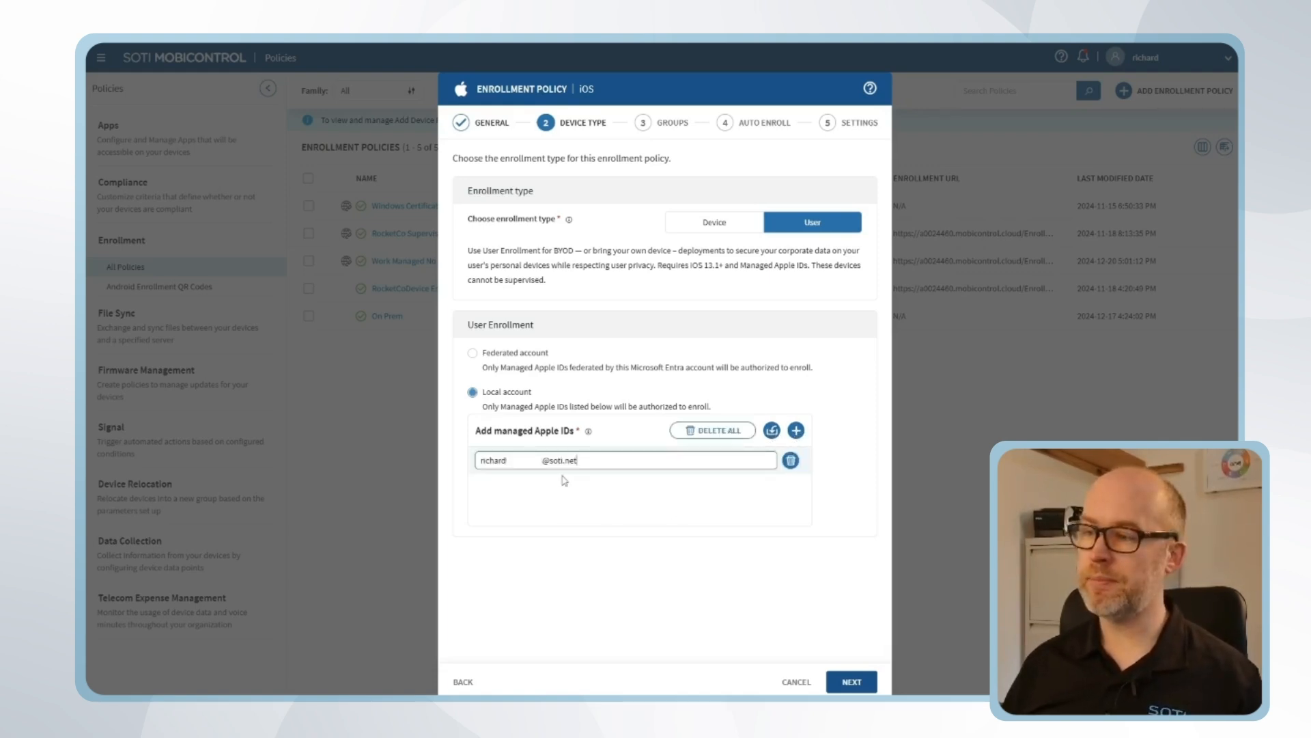
# - Require password user authentication and choose My Company > Manager Devices as the destination group
pyautogui.click(851, 681)
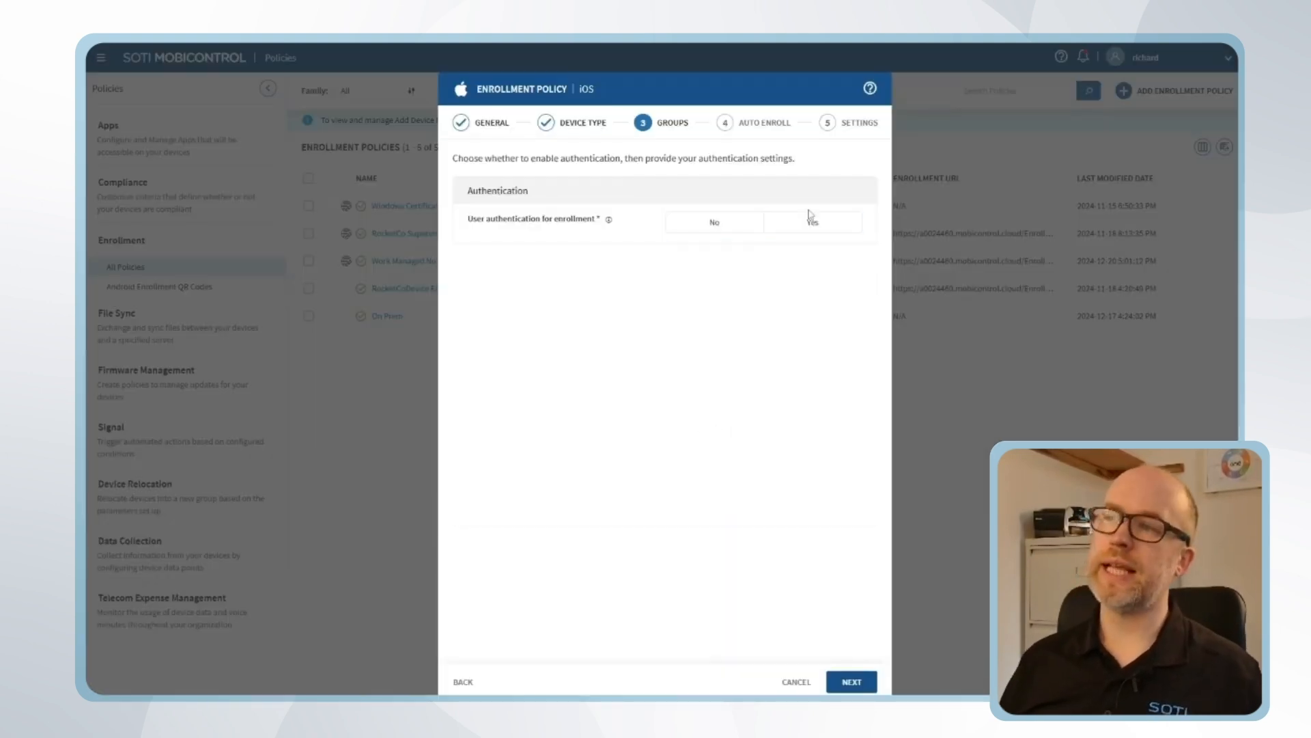
pyautogui.click(811, 221)
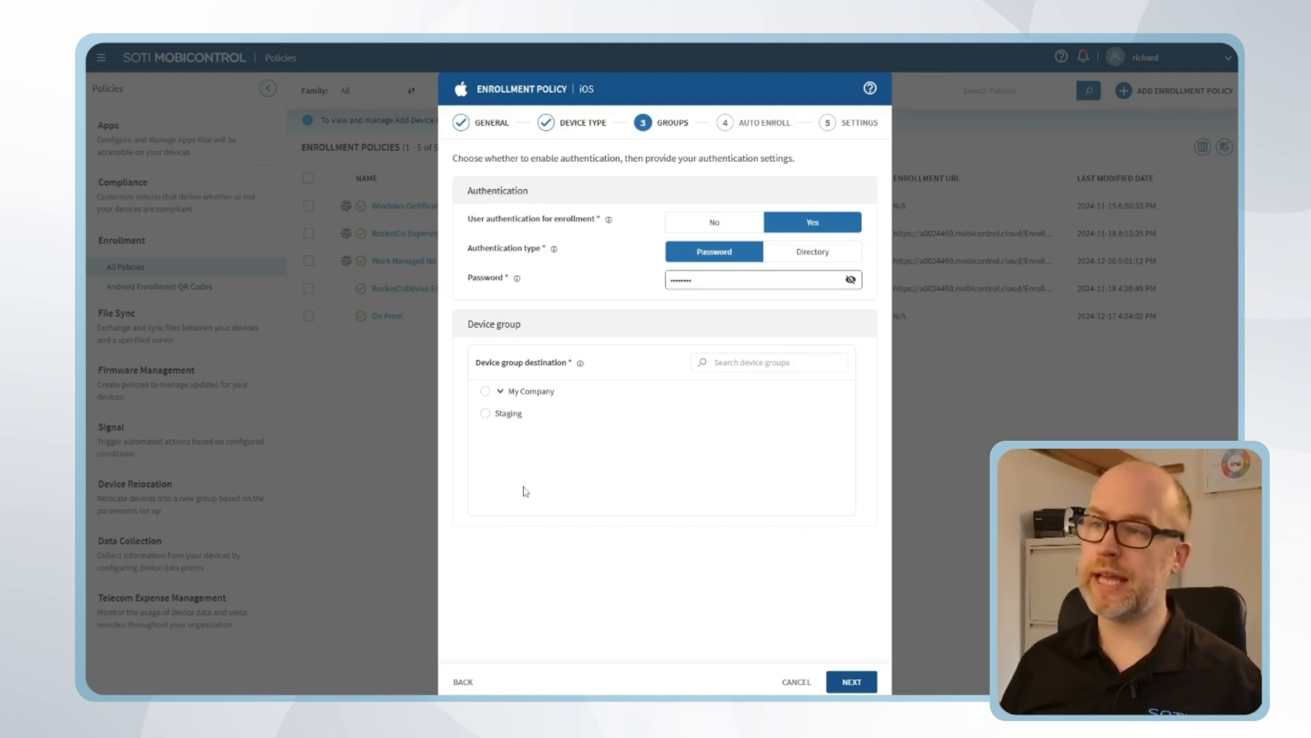
pyautogui.click(502, 391)
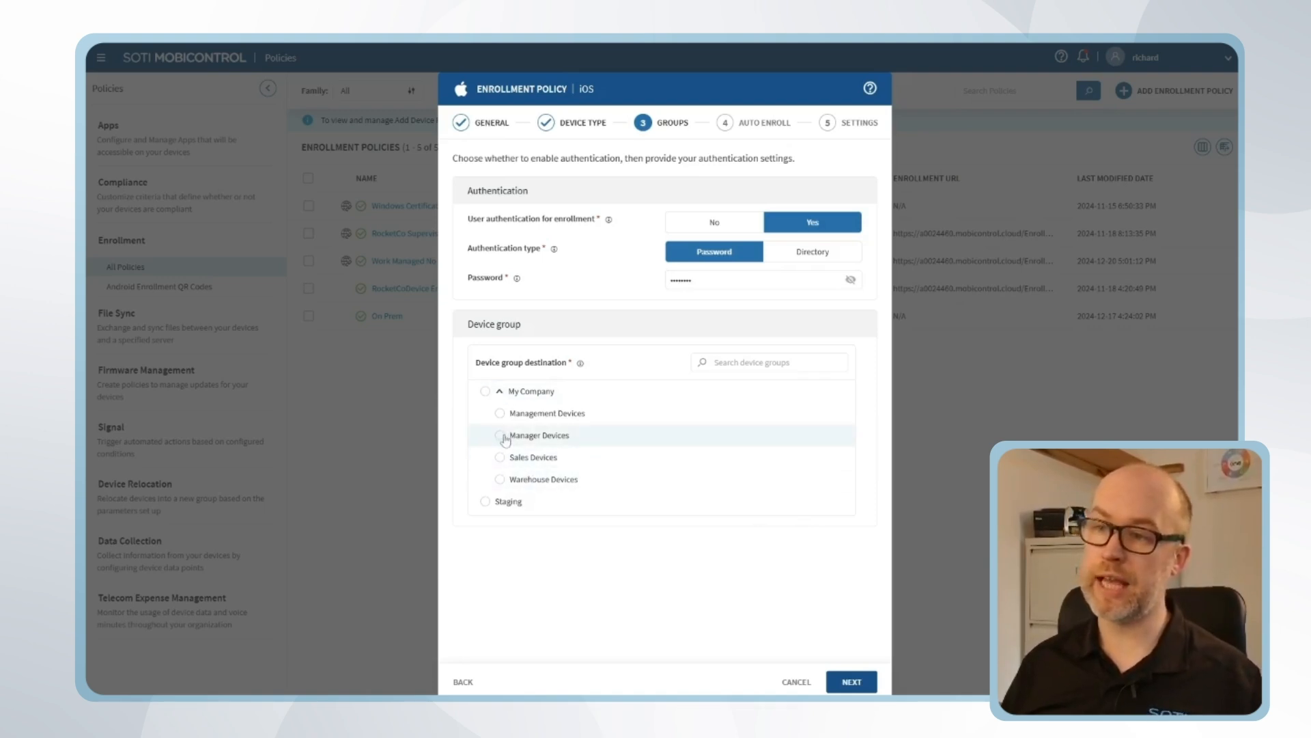
pyautogui.click(499, 435)
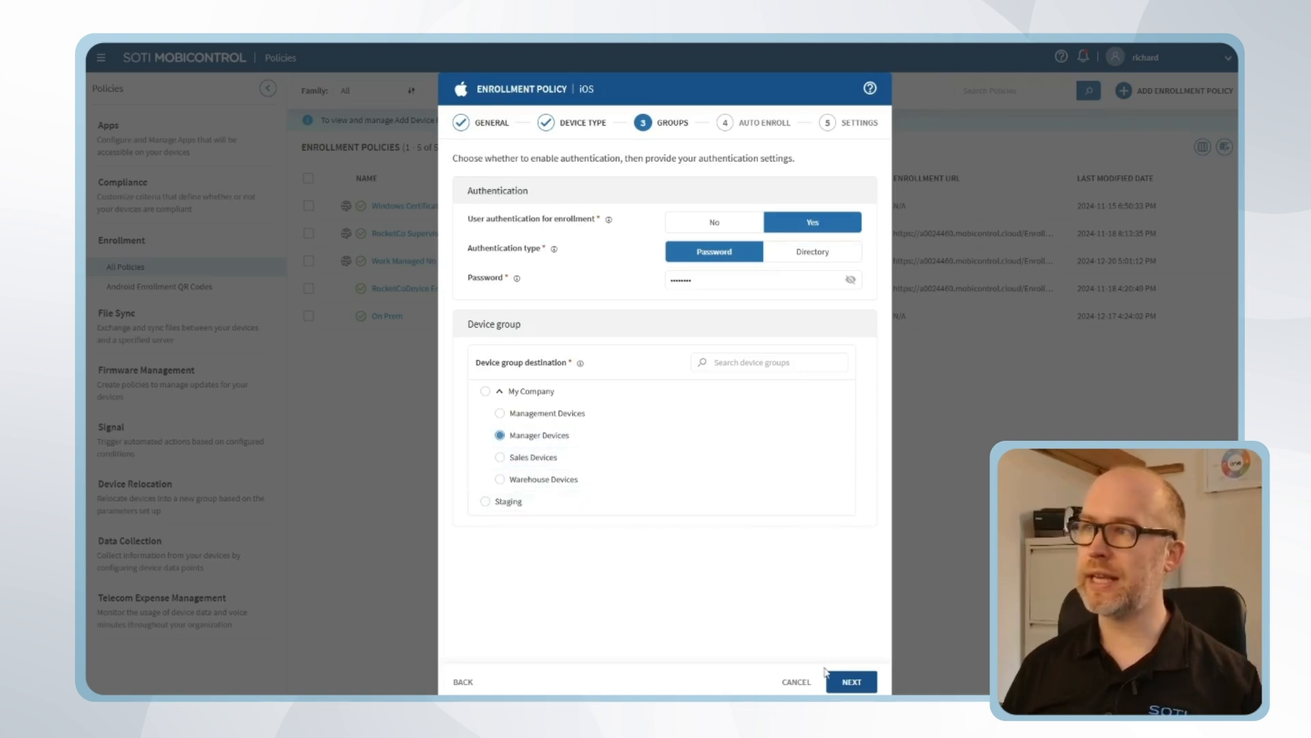
# - Advance past the Groups and Auto Enroll steps to the Settings page, keeping defaults
pyautogui.click(850, 681)
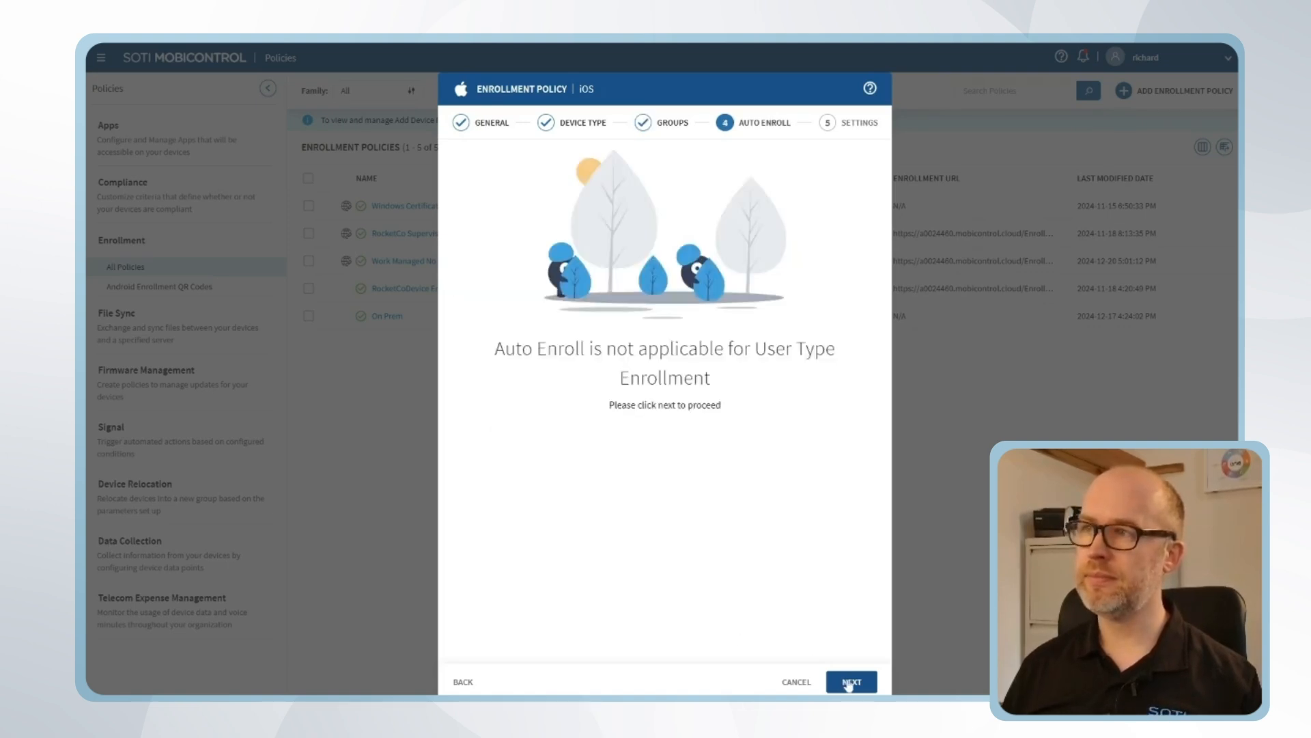
pyautogui.click(849, 681)
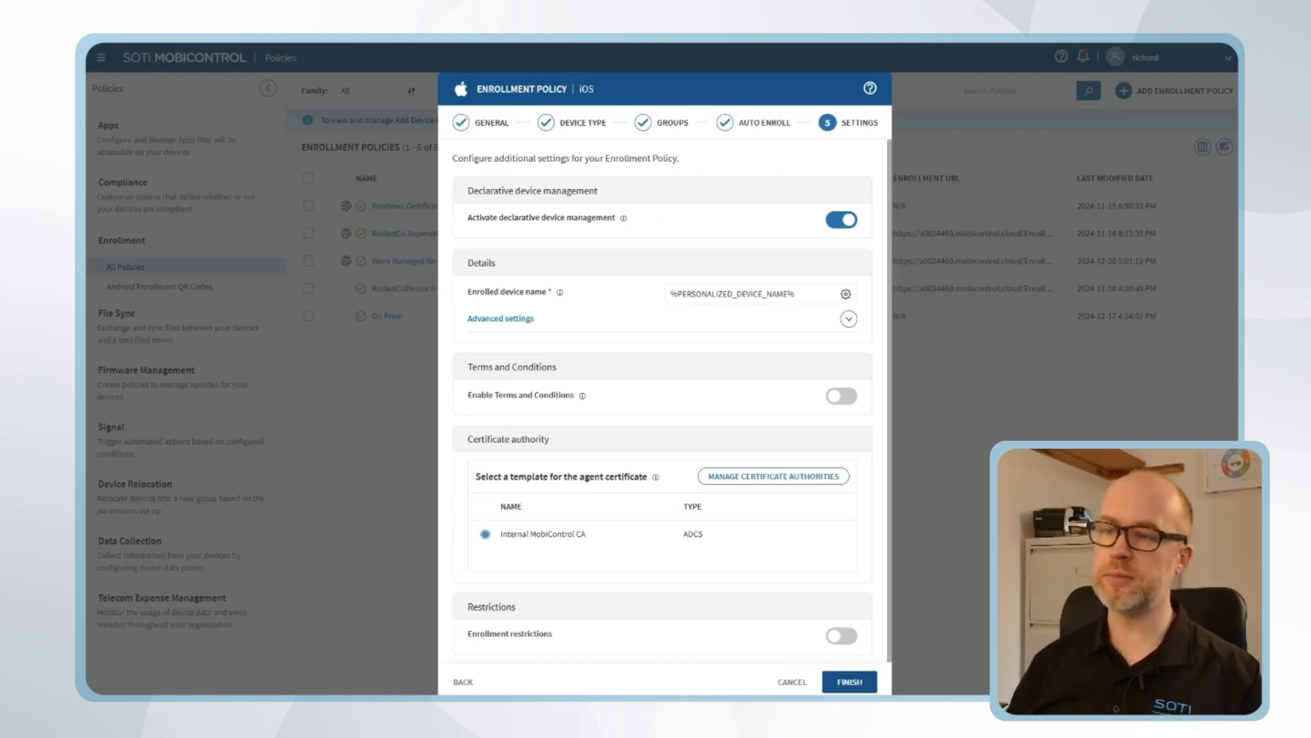
pyautogui.moveTo(784, 428)
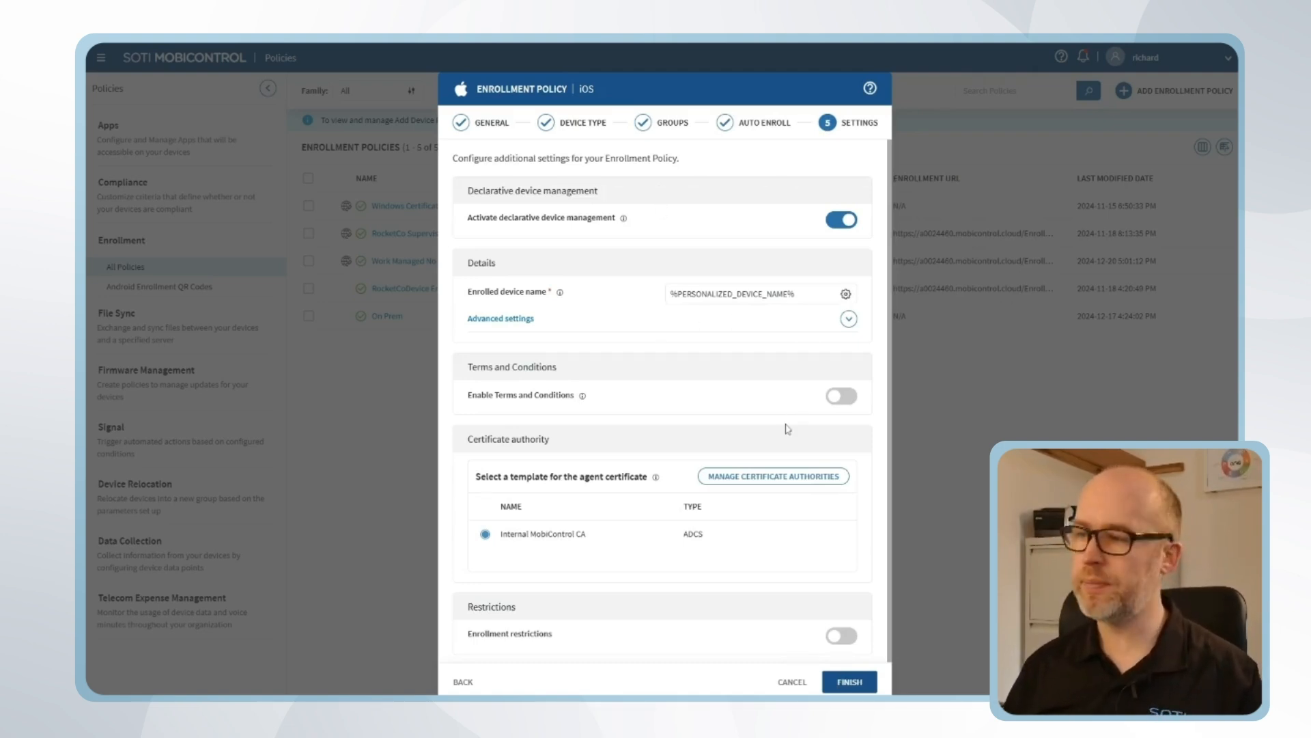
pyautogui.click(849, 680)
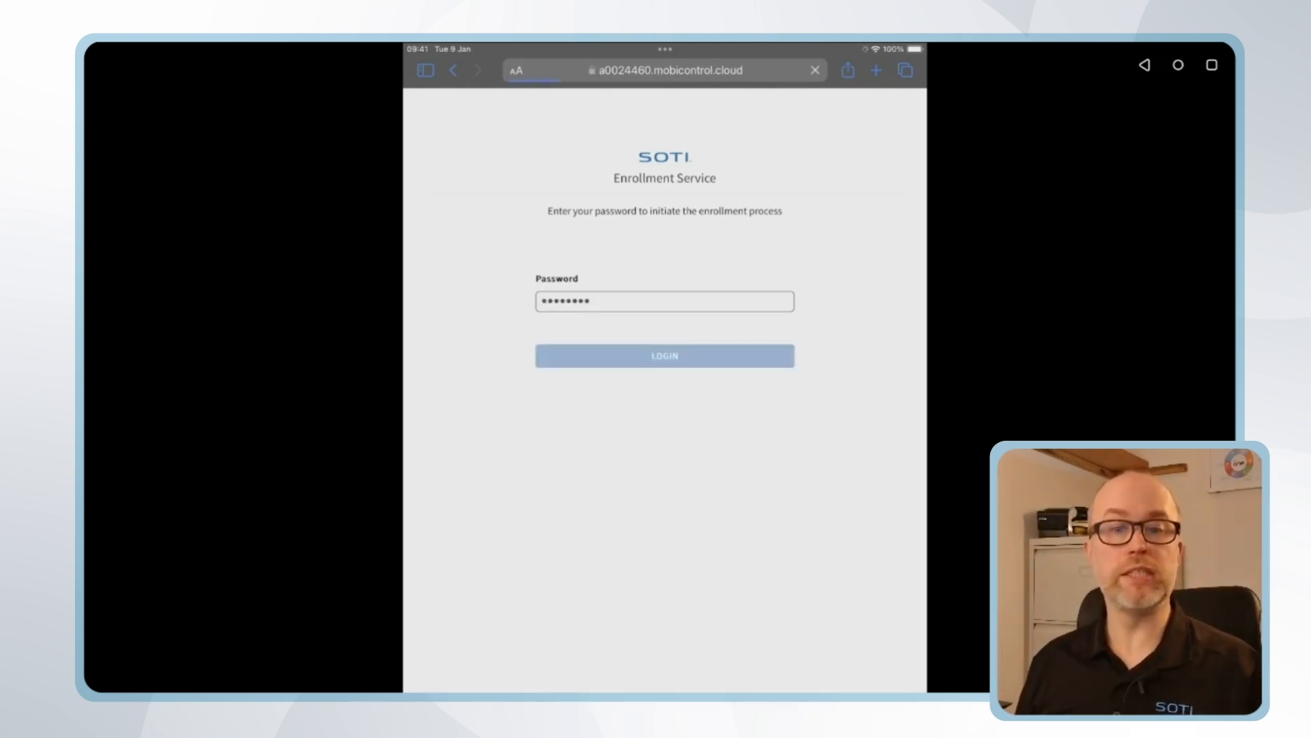
# - Log in to the SOTI Enrollment Service with the entered password
pyautogui.click(663, 355)
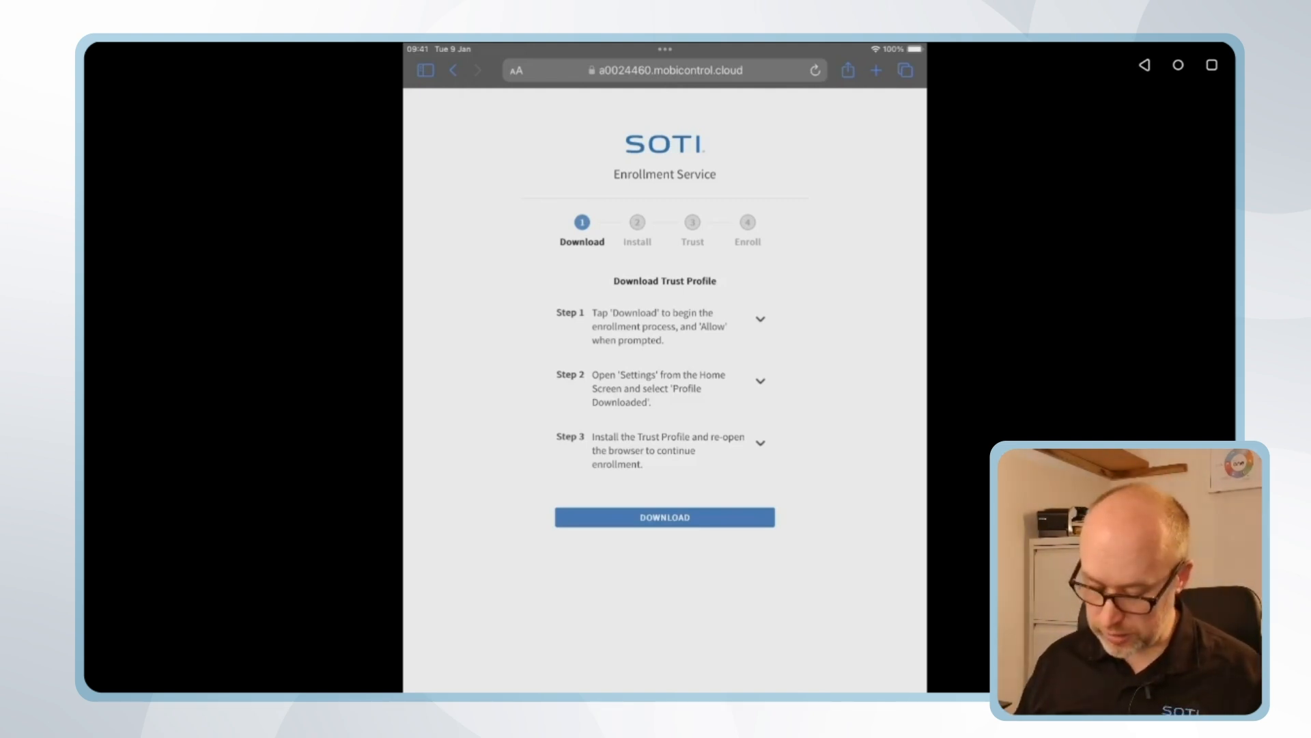
# - Download the MobiControl Trust Profile and allow the configuration profile download
pyautogui.click(664, 516)
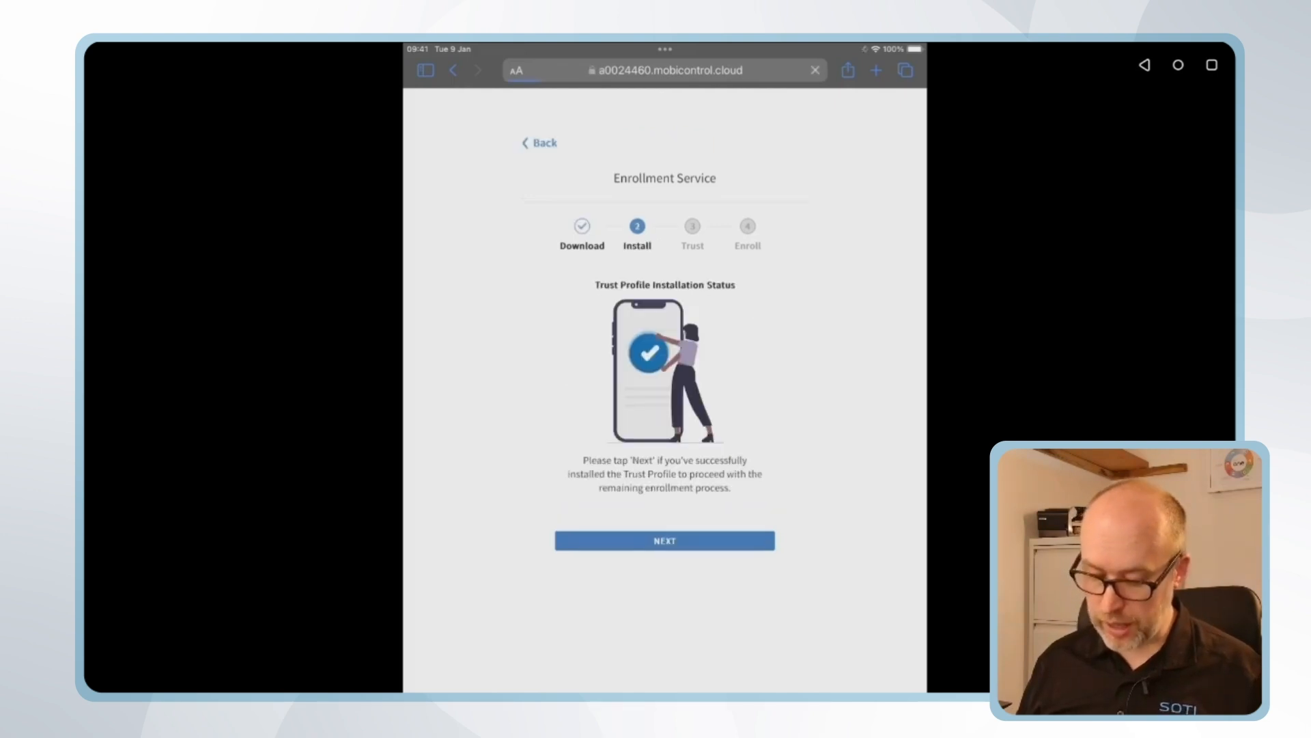
pyautogui.click(663, 539)
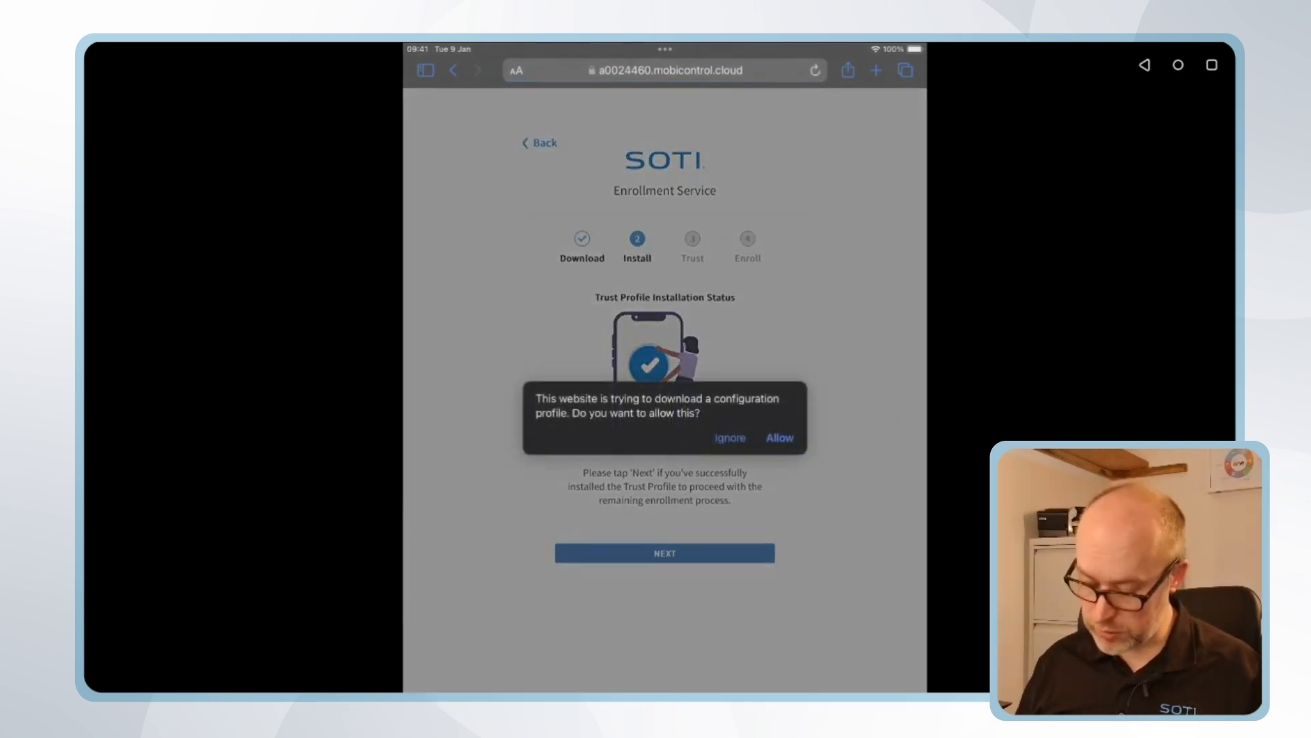
pyautogui.click(779, 437)
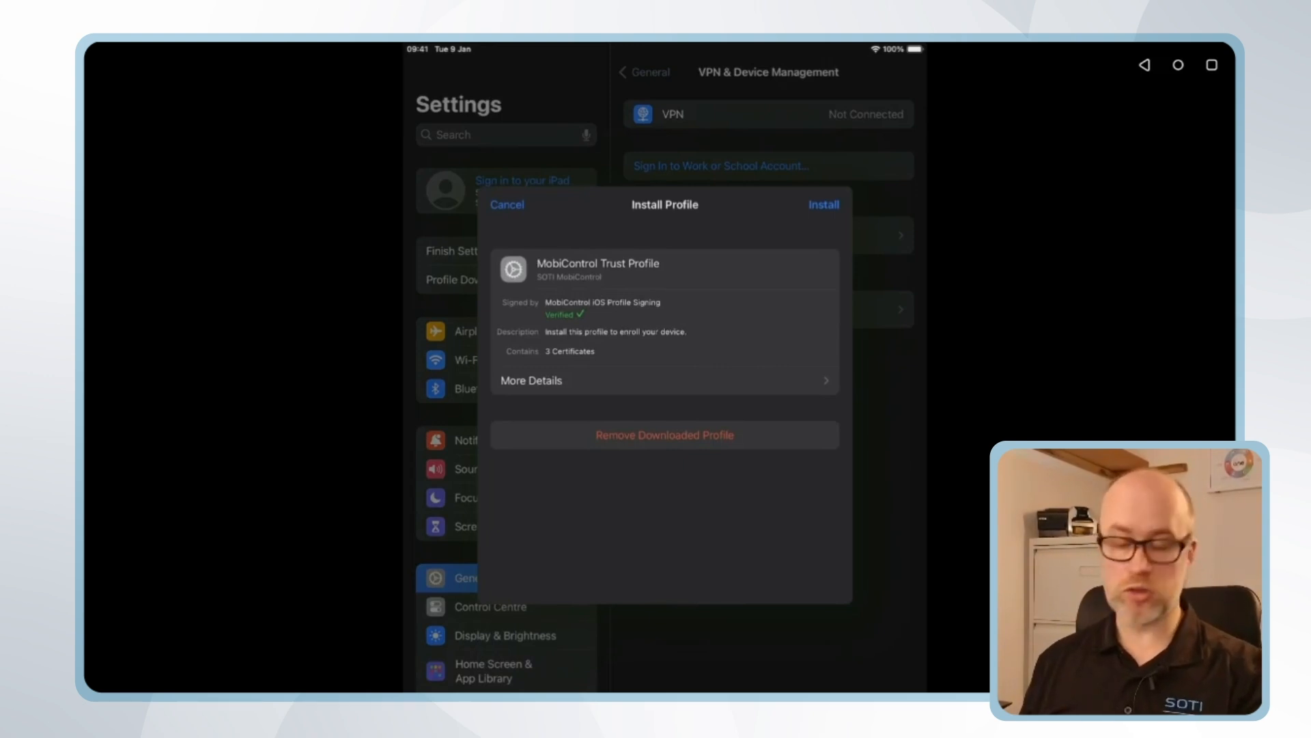
pyautogui.click(823, 205)
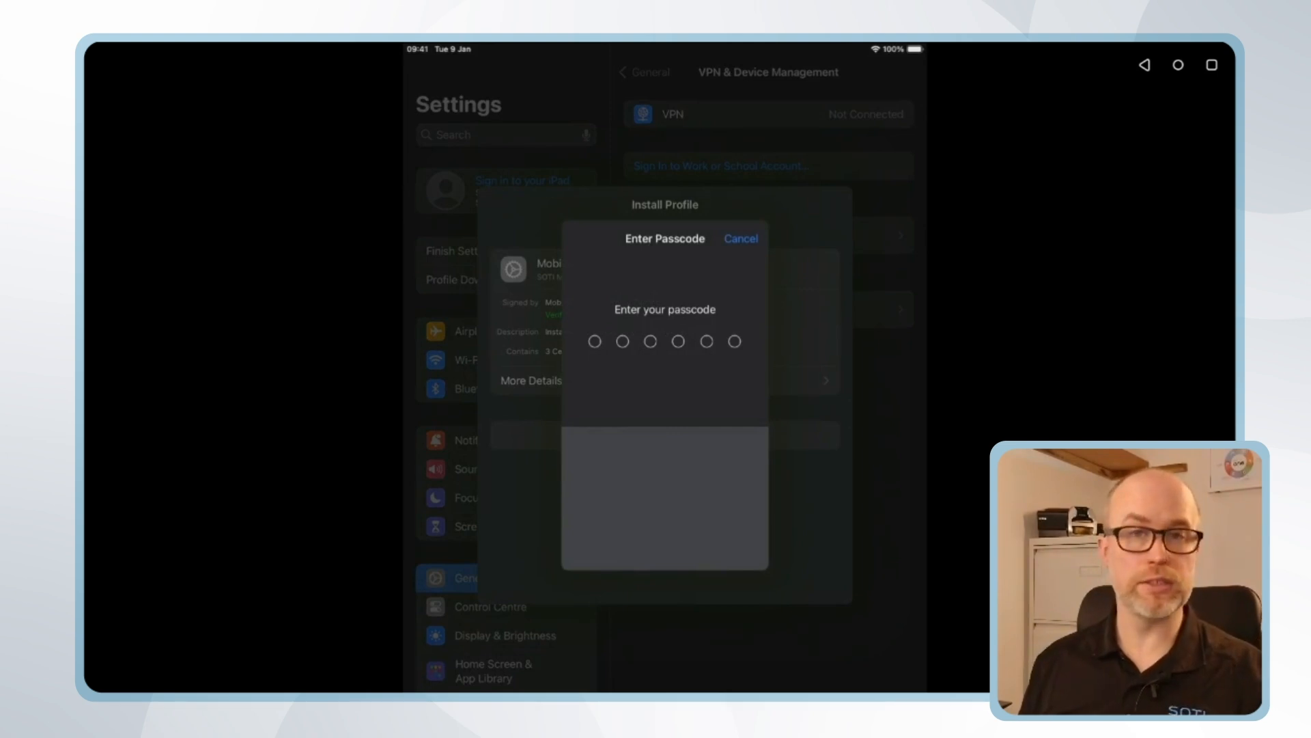
pyautogui.write('12')
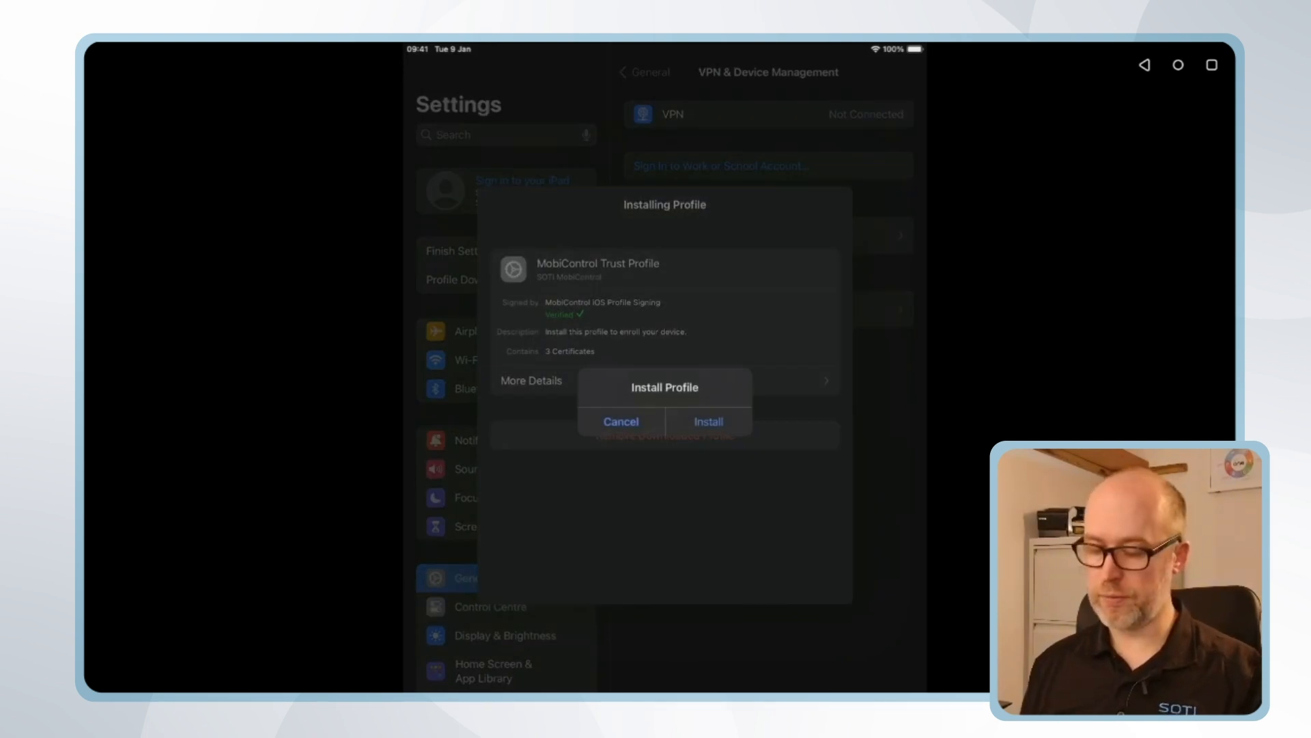
pyautogui.click(707, 421)
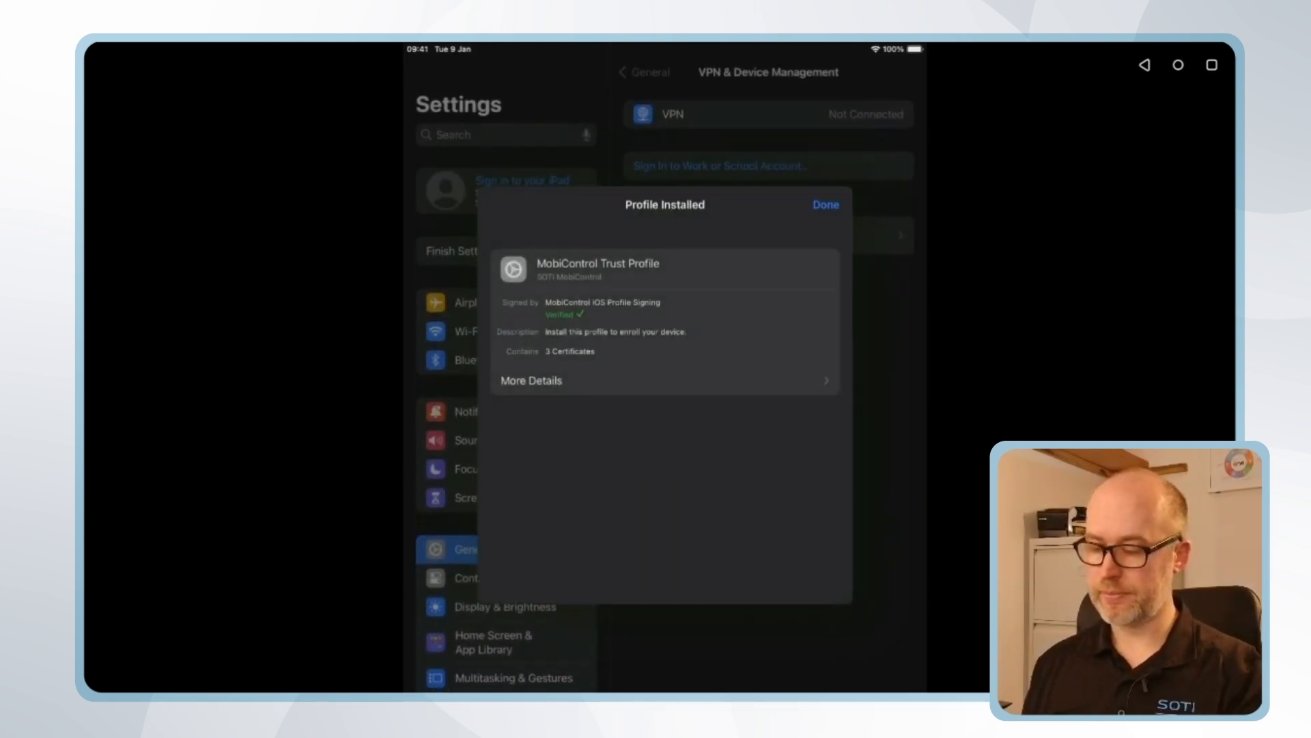
pyautogui.click(824, 205)
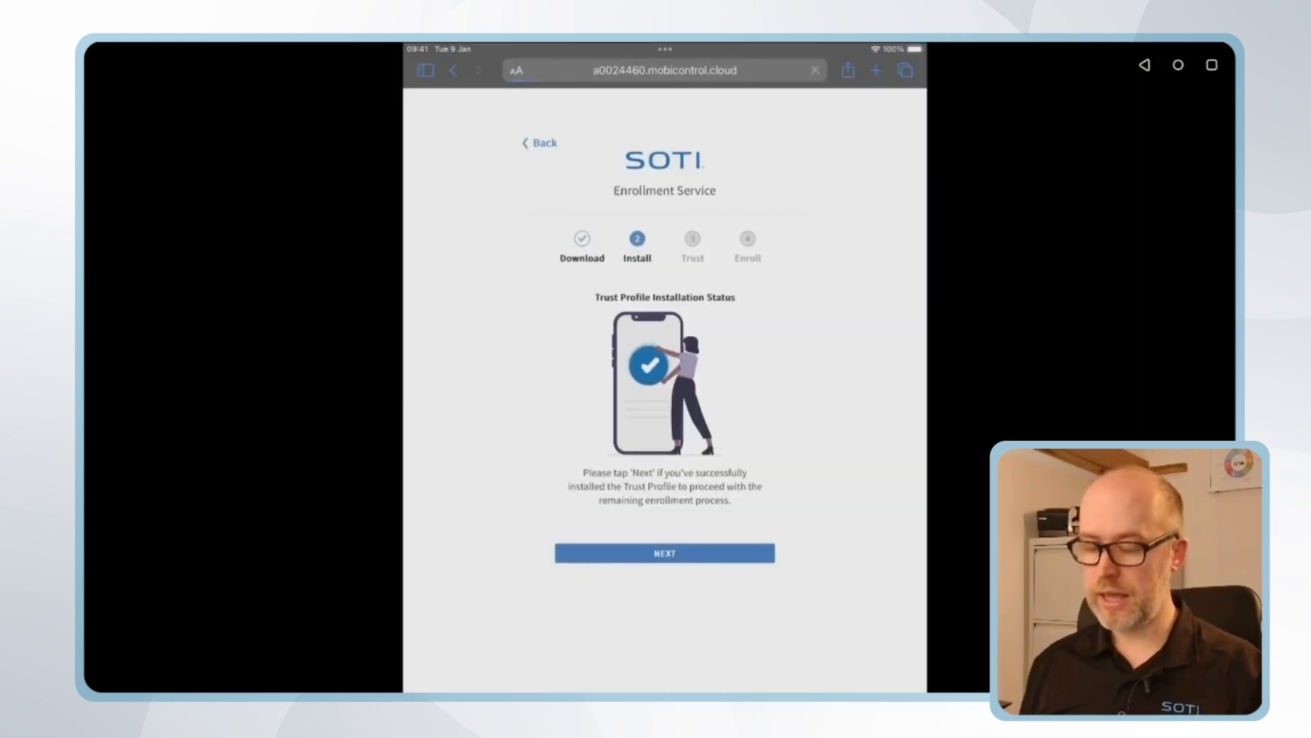
# - Continue past the Install step on the enrollment page
pyautogui.click(663, 553)
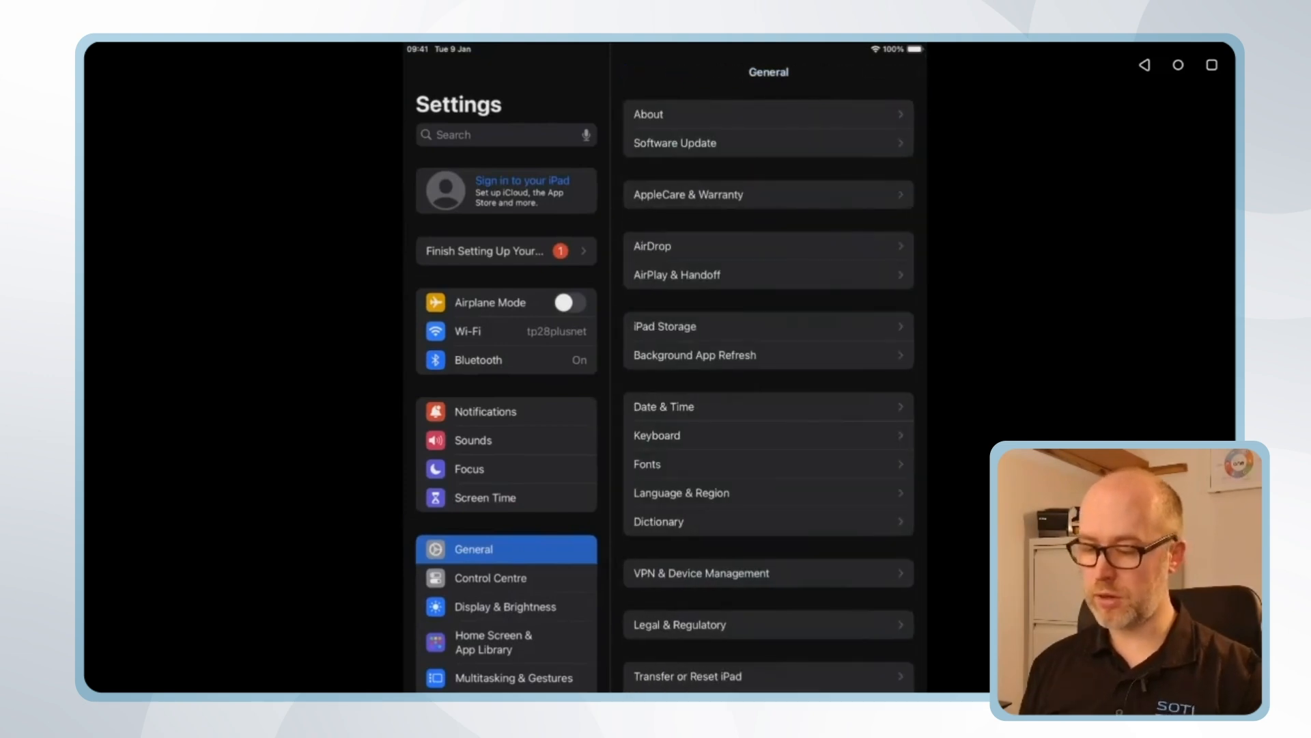
# - Enable full trust for the Go Daddy root certificate and accept the trust warning
pyautogui.click(766, 114)
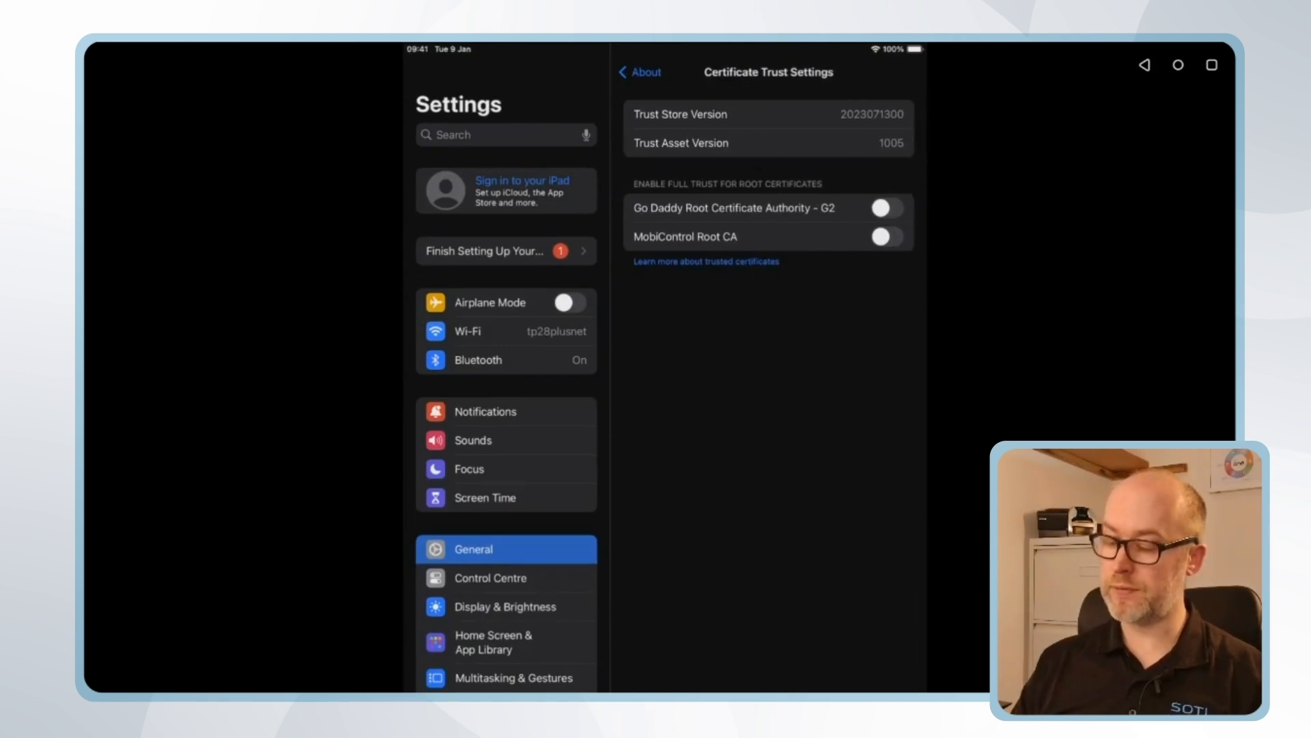
pyautogui.click(885, 207)
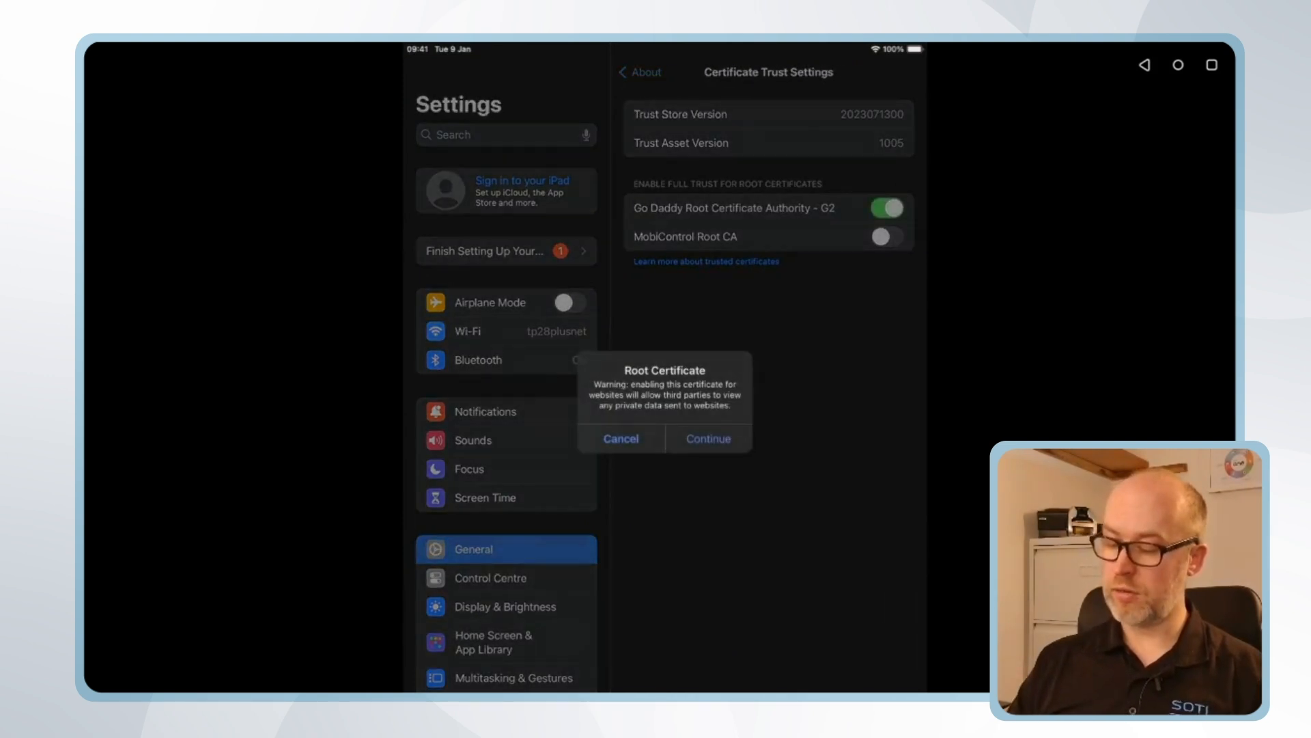
pyautogui.click(707, 438)
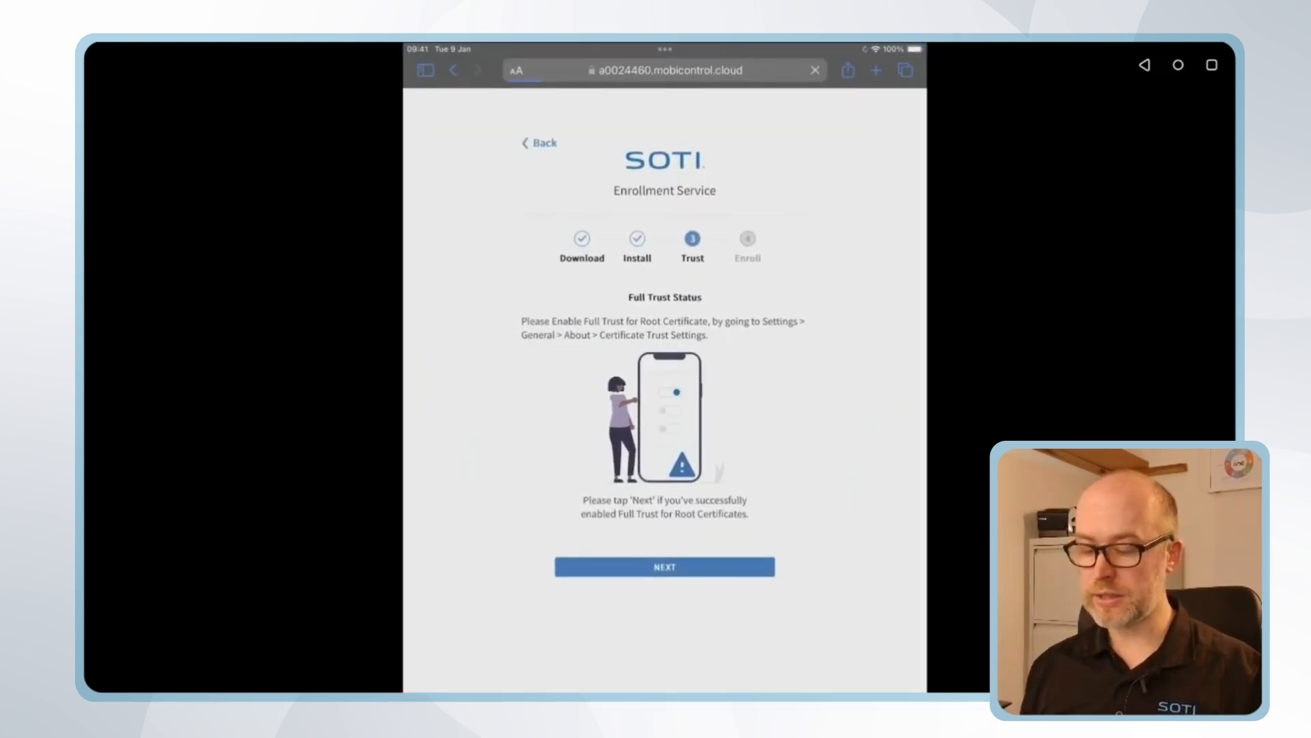
# - Reach the Enroll step, download the enrollment profile, and dismiss the downloaded notice
pyautogui.click(664, 566)
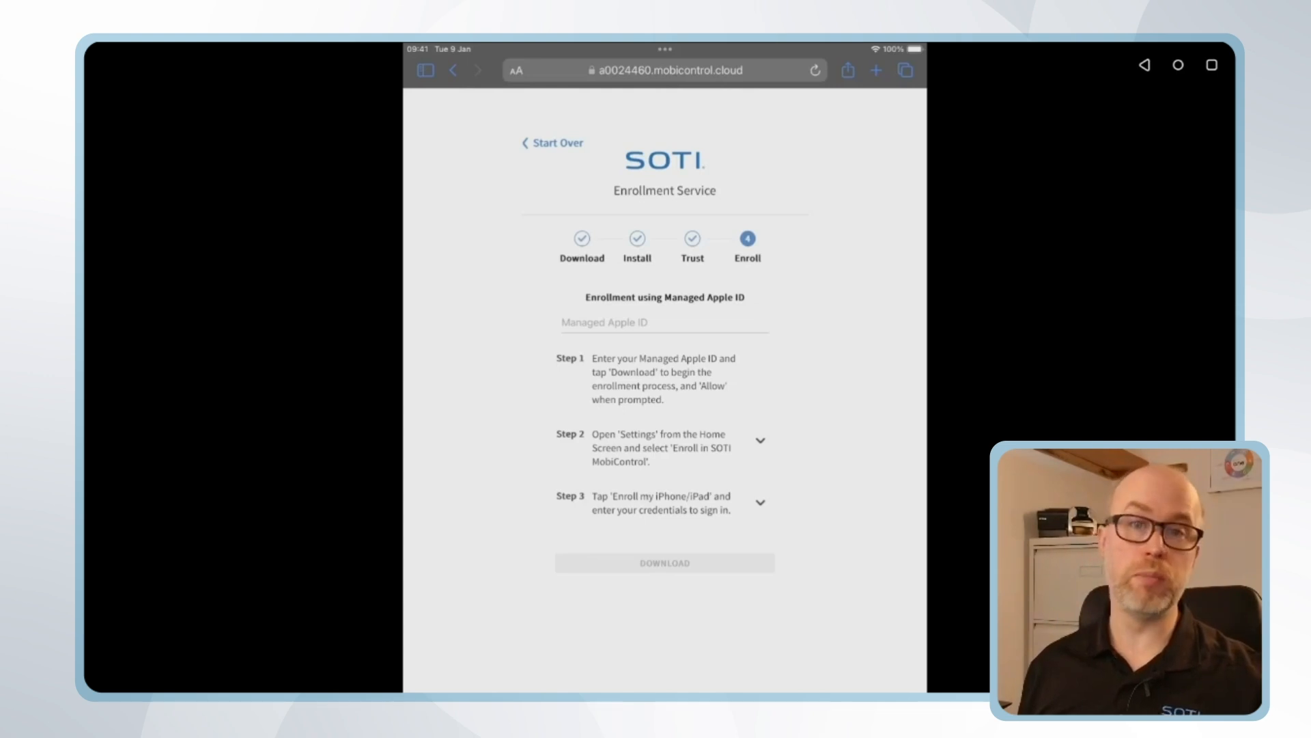
pyautogui.click(663, 562)
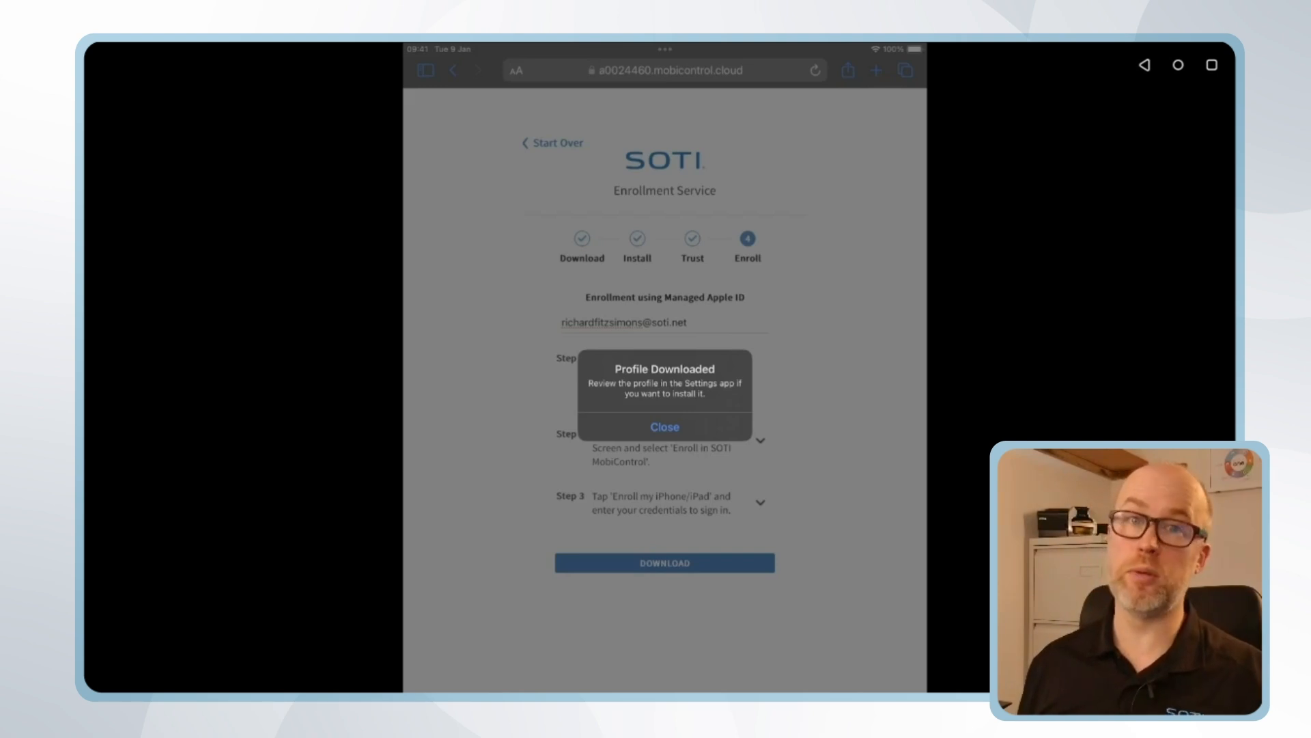
pyautogui.click(663, 427)
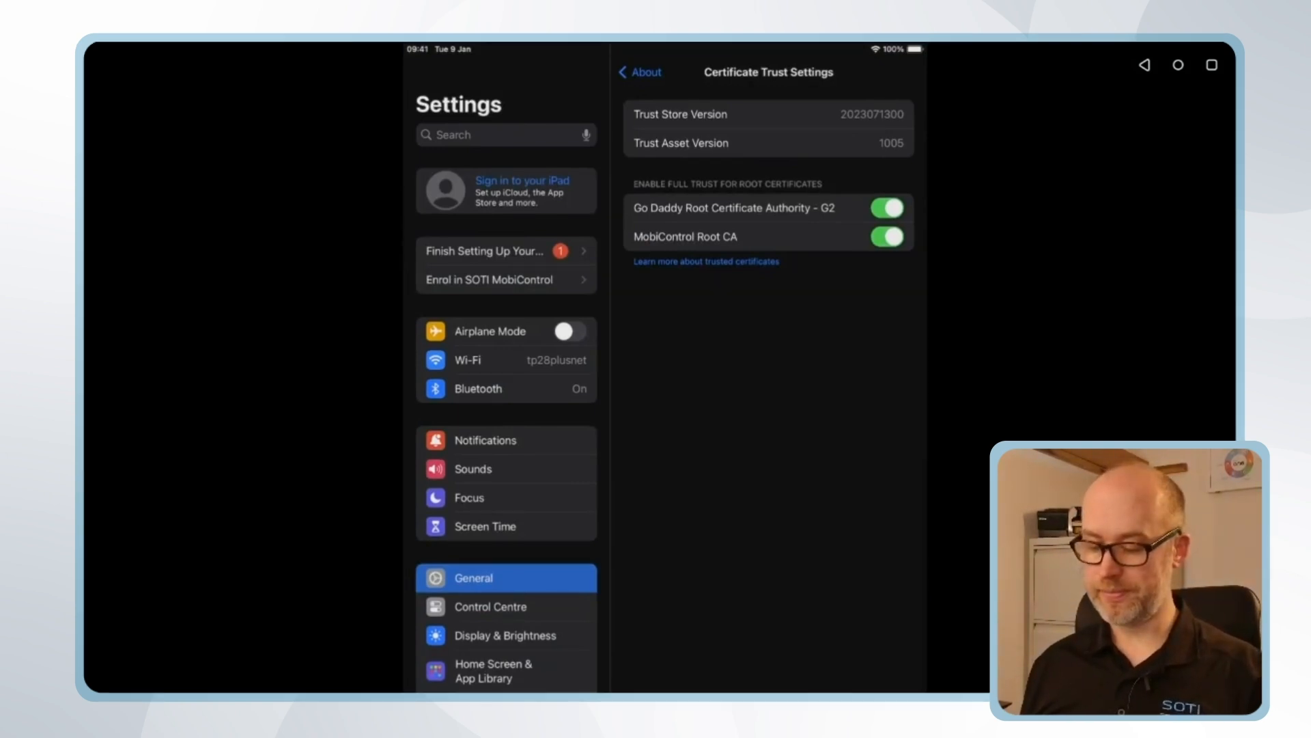
# - Enrol the iPad with its managed Apple ID, sign in, and open its Manager Devices details
pyautogui.click(495, 279)
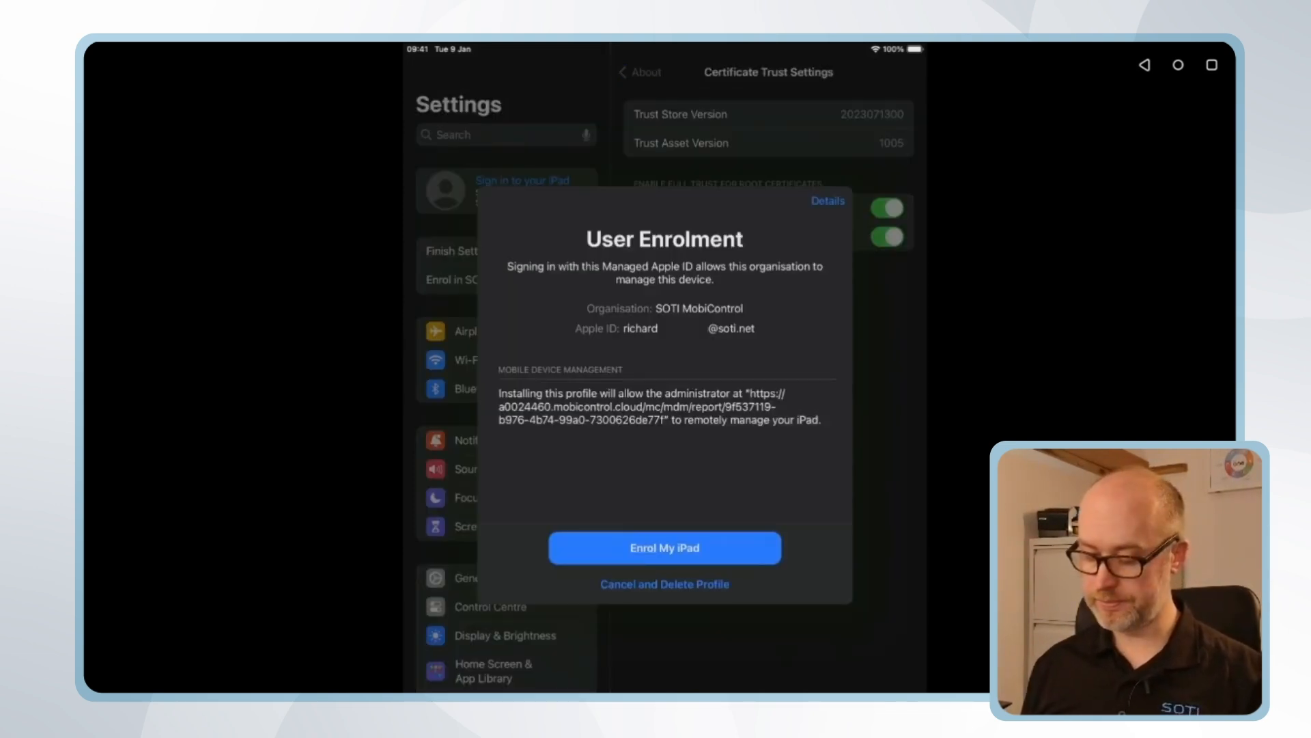
pyautogui.click(663, 547)
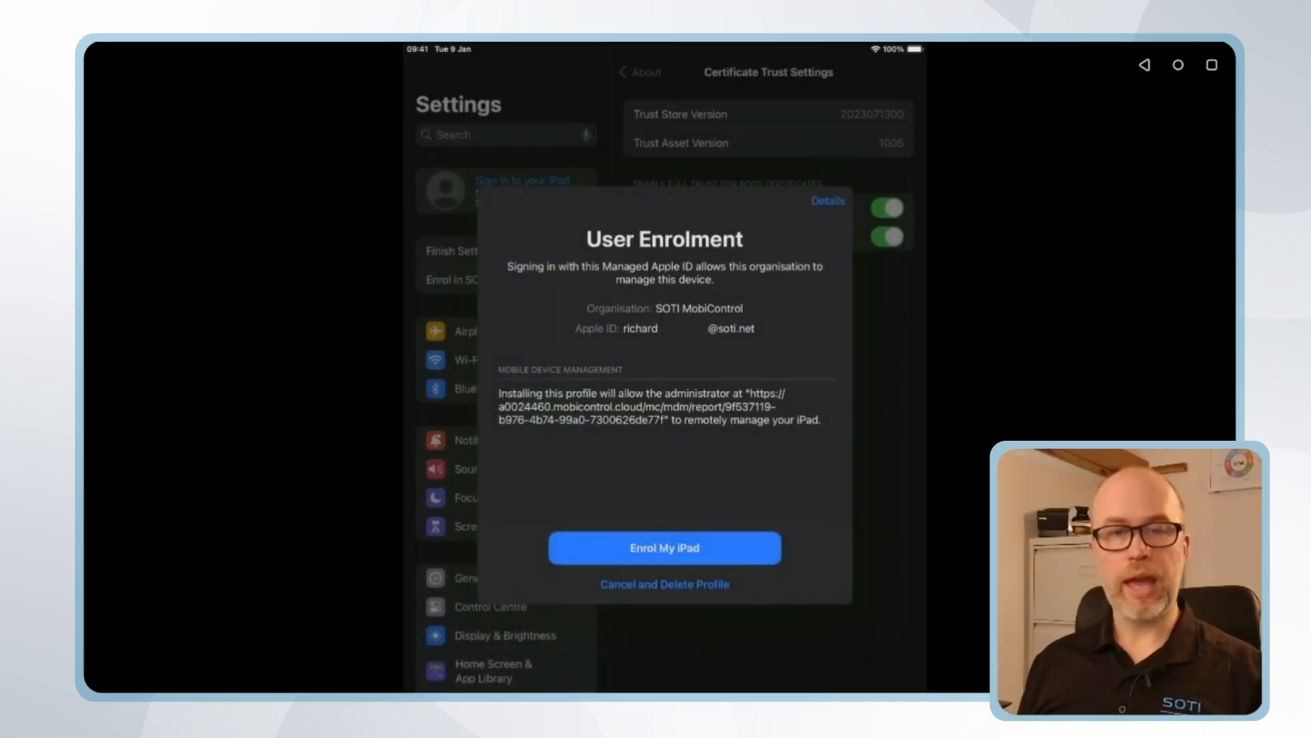
pyautogui.click(663, 548)
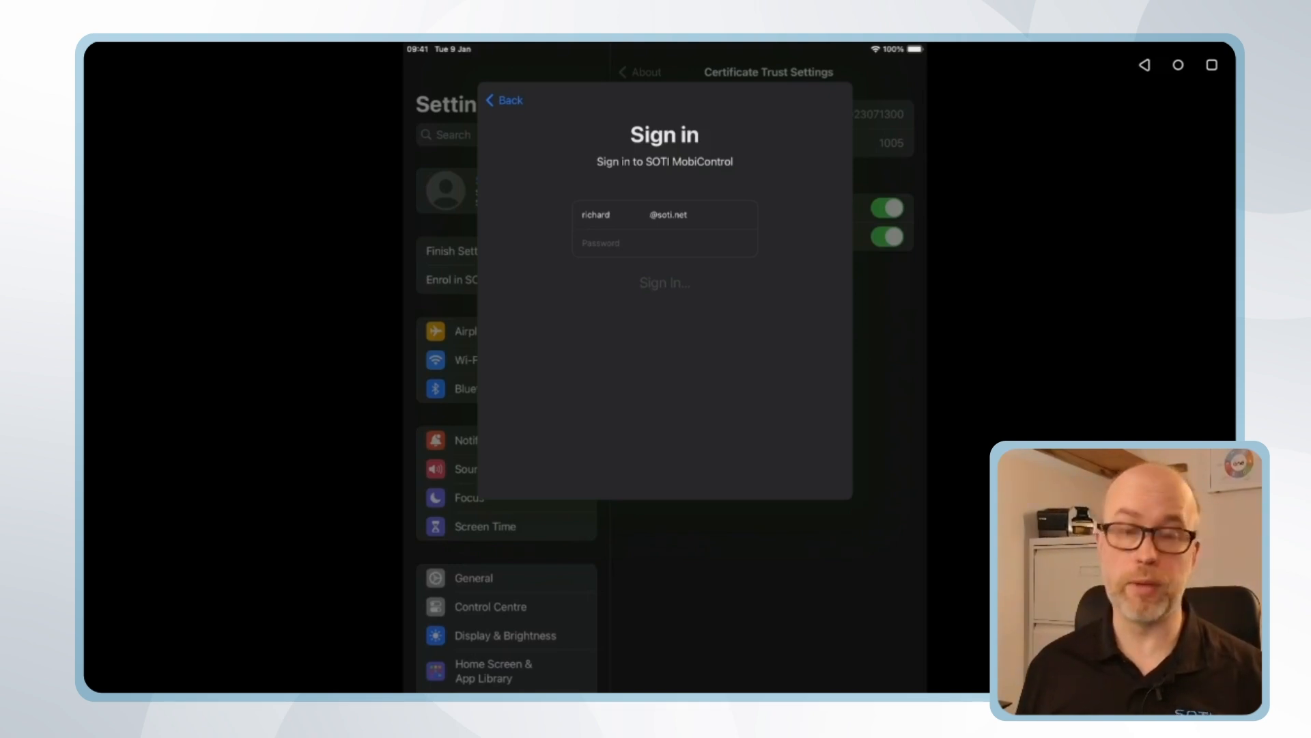
pyautogui.click(664, 282)
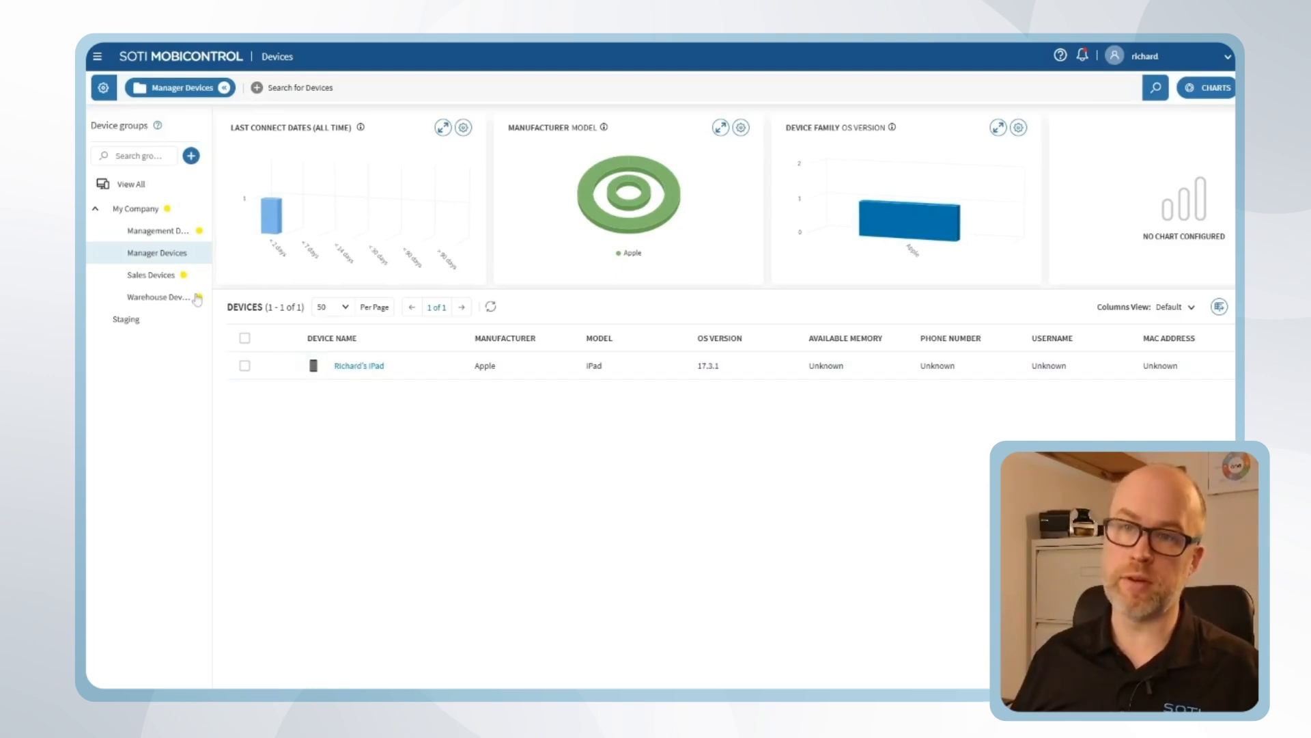
pyautogui.click(358, 366)
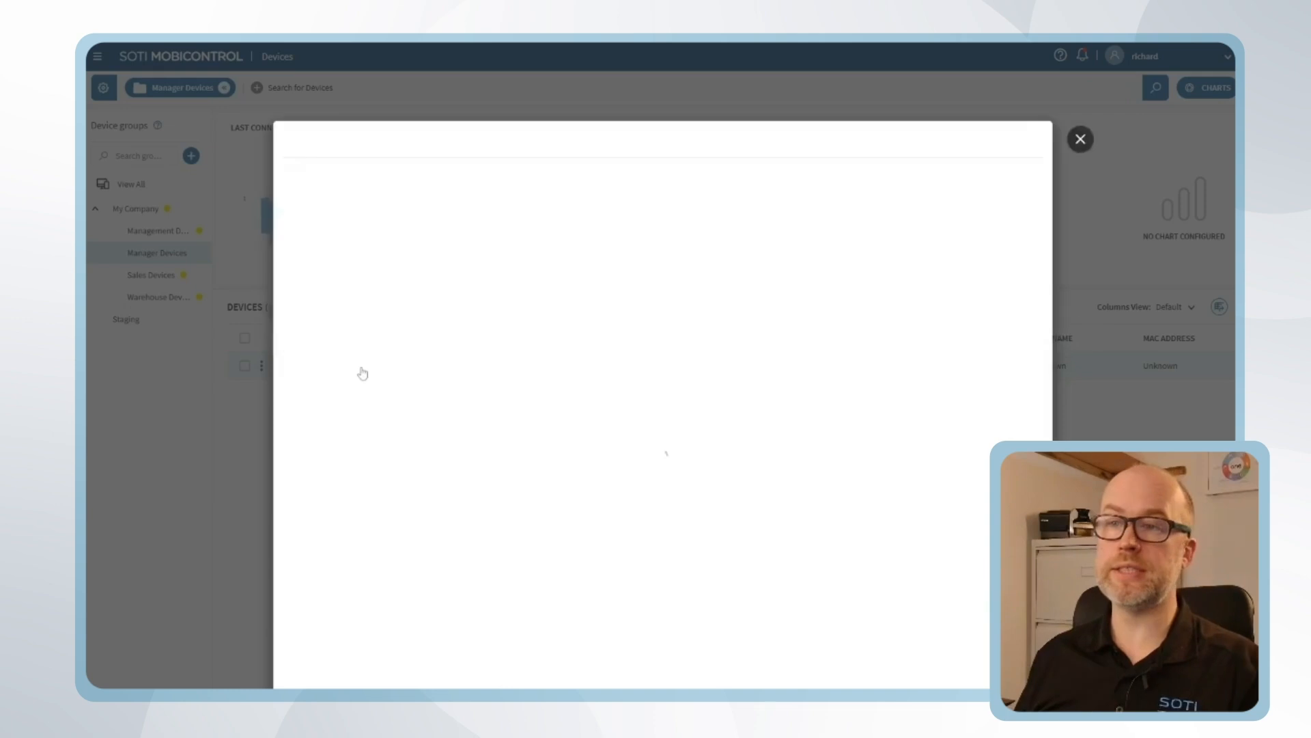